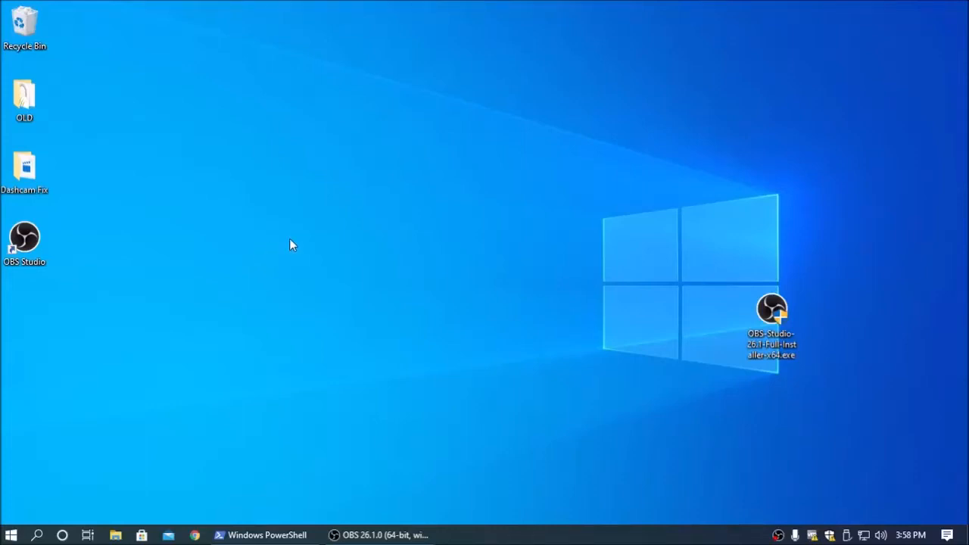
{"action": "mouse_move", "coordinate": [376, 226]}
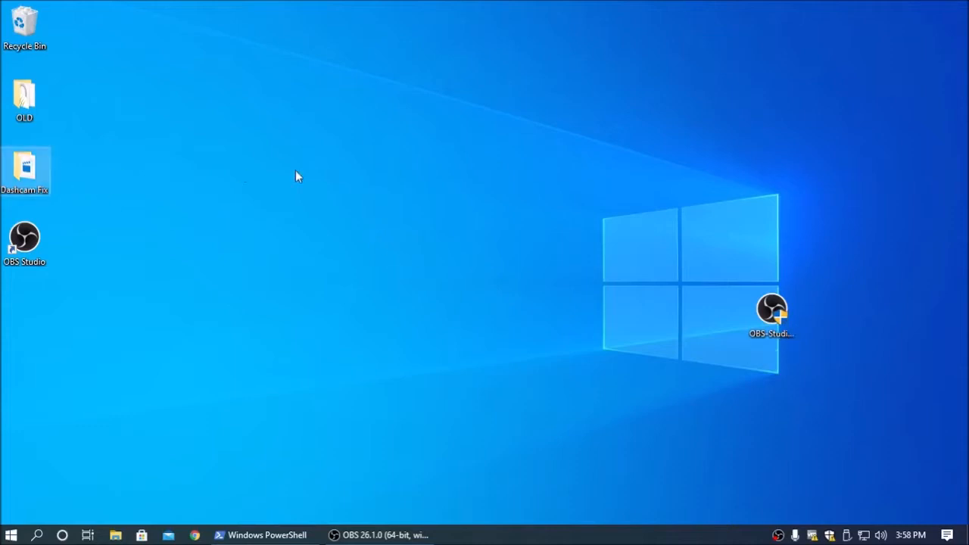
Open Dashcam Fix and test-play GOOD.MOV (plays) and BAD.MOV (black screen).
{"action": "double_click", "coordinate": [24, 167]}
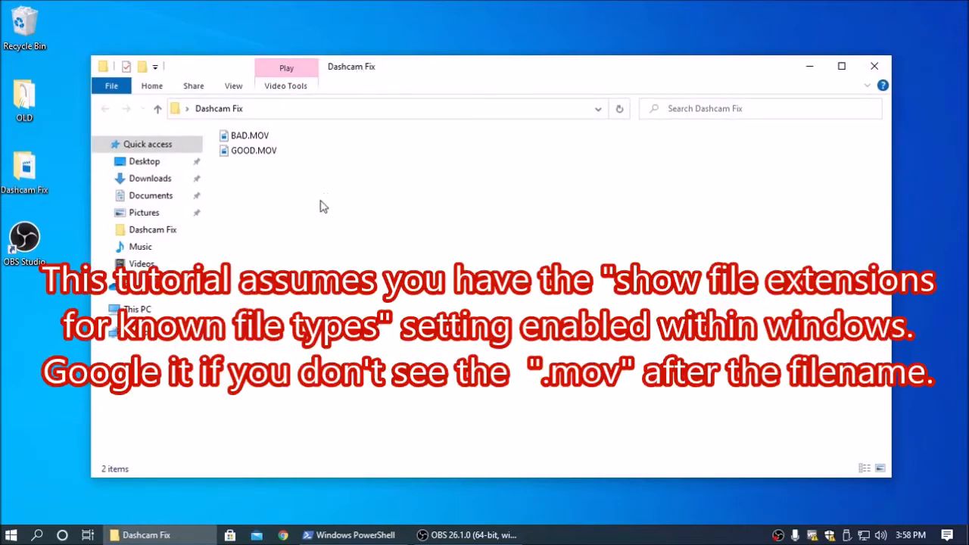
{"action": "left_click", "coordinate": [254, 150]}
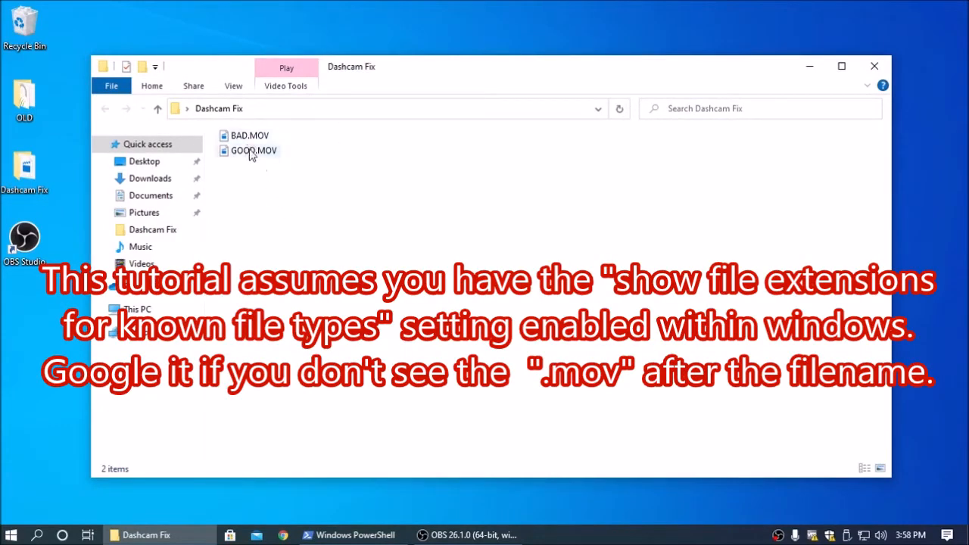
{"action": "left_click", "coordinate": [254, 150]}
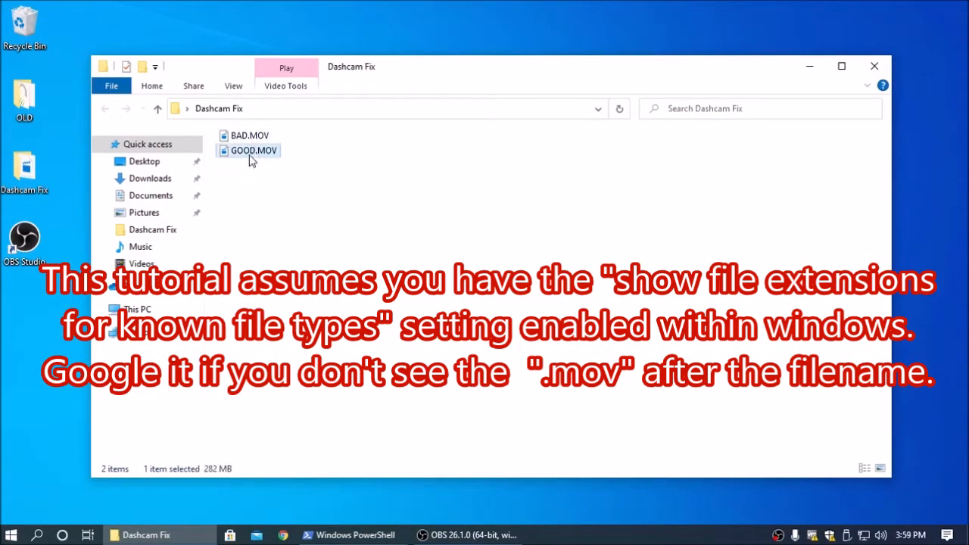
{"action": "mouse_move", "coordinate": [254, 156]}
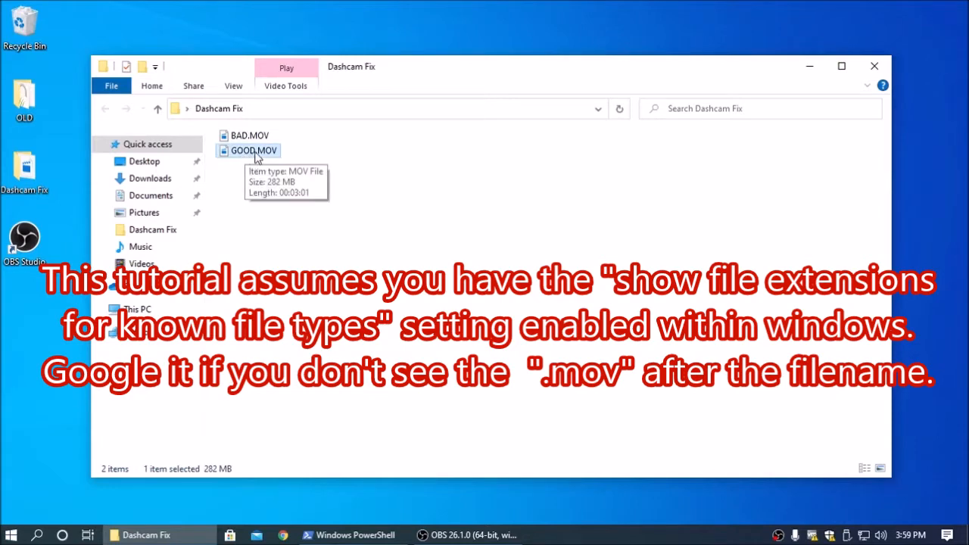
{"action": "double_click", "coordinate": [252, 151]}
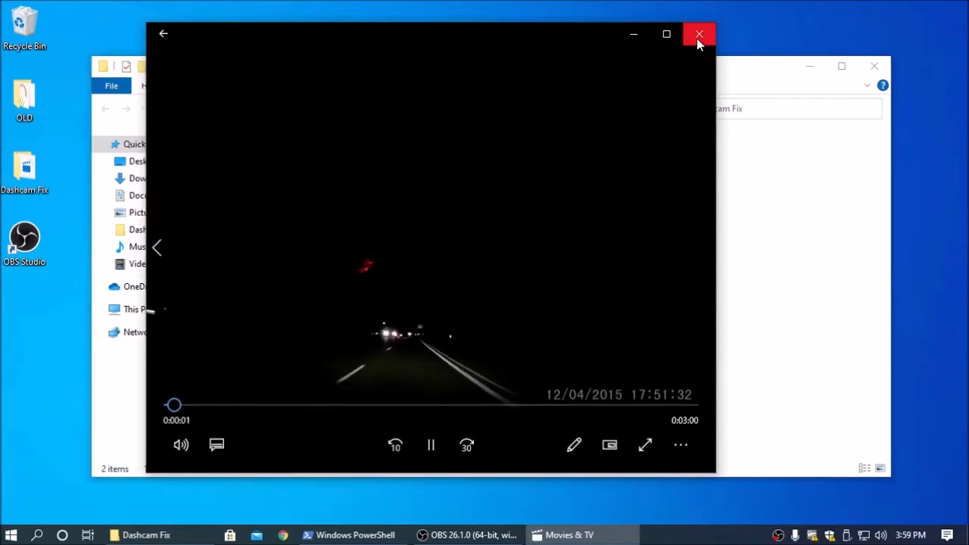
{"action": "left_click", "coordinate": [698, 34]}
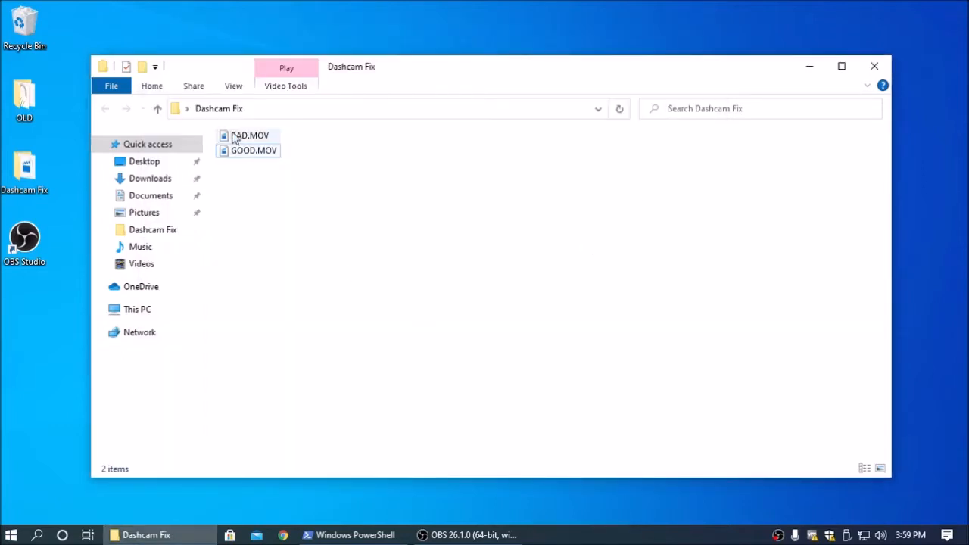
{"action": "double_click", "coordinate": [249, 135]}
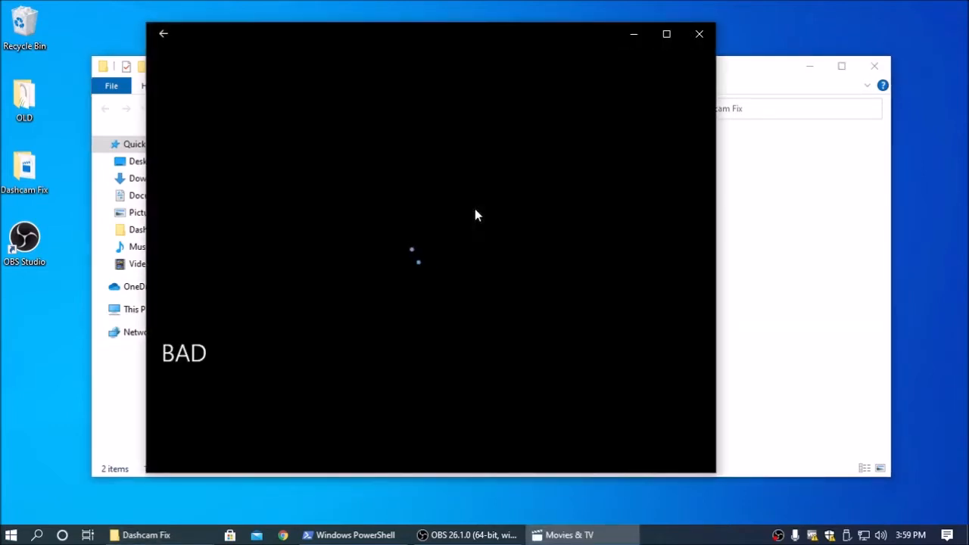
{"action": "mouse_move", "coordinate": [697, 34]}
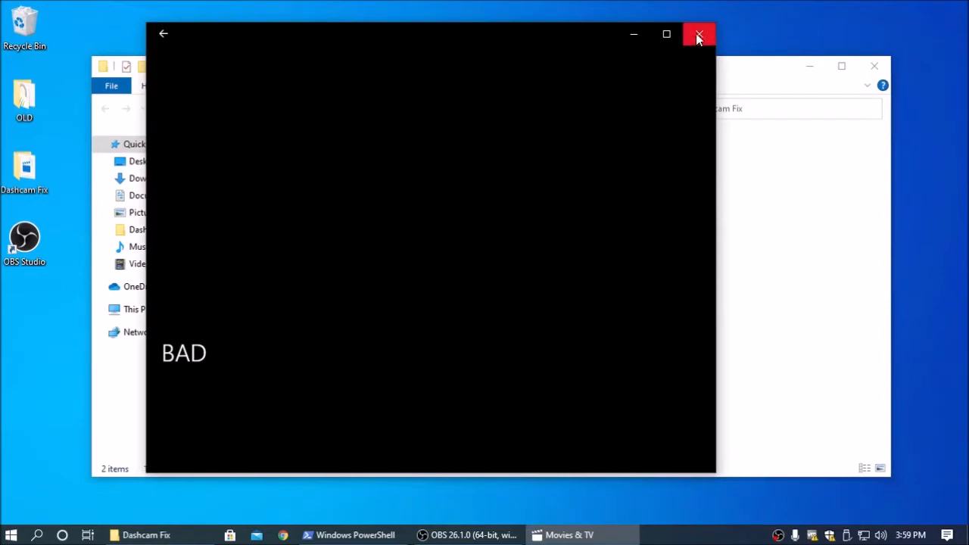
{"action": "left_click", "coordinate": [698, 35]}
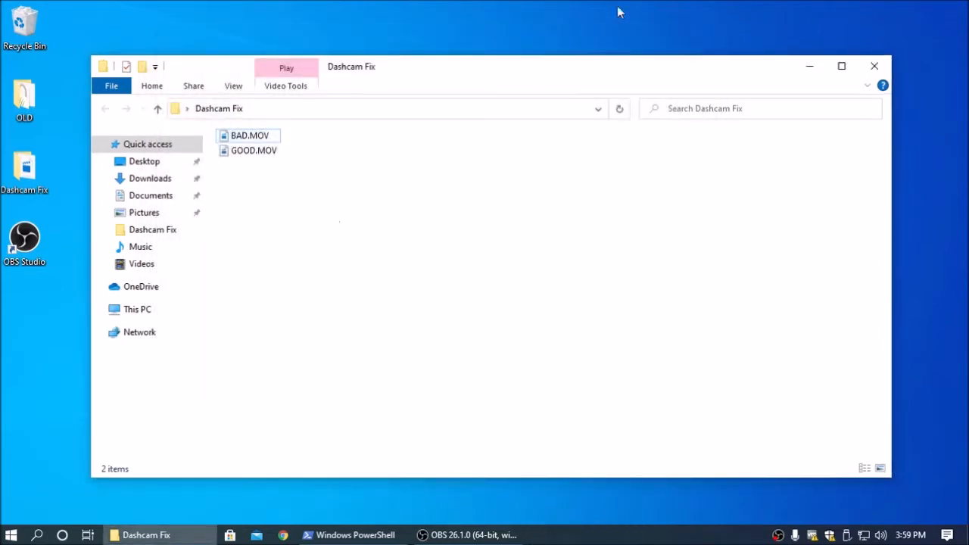
{"action": "mouse_move", "coordinate": [283, 535]}
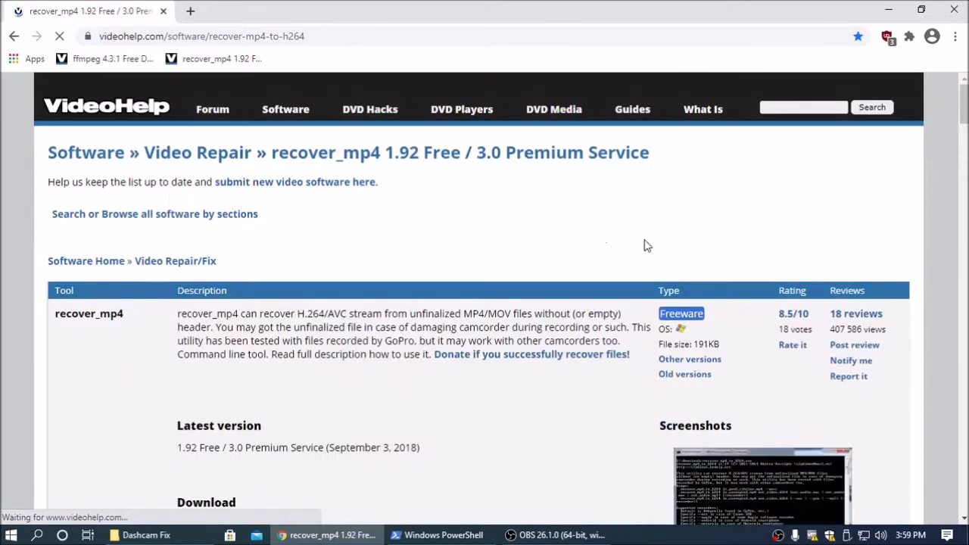
Download recover_mp4 1.92 Free from VideoHelp, saving recover_mp4_192.zip into Dashcam Fix.
{"action": "scroll", "scroll_direction": "down", "scroll_amount": 3}
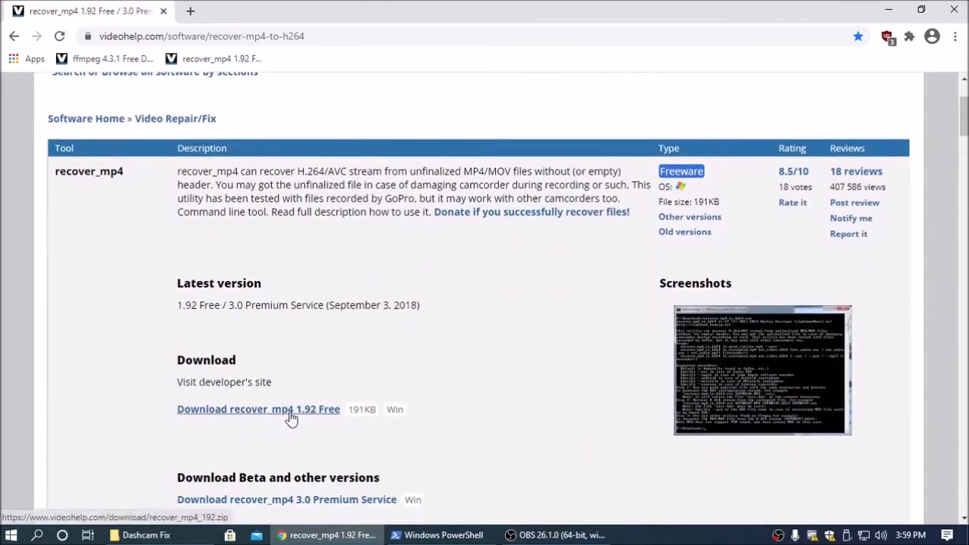
{"action": "left_click", "coordinate": [258, 409]}
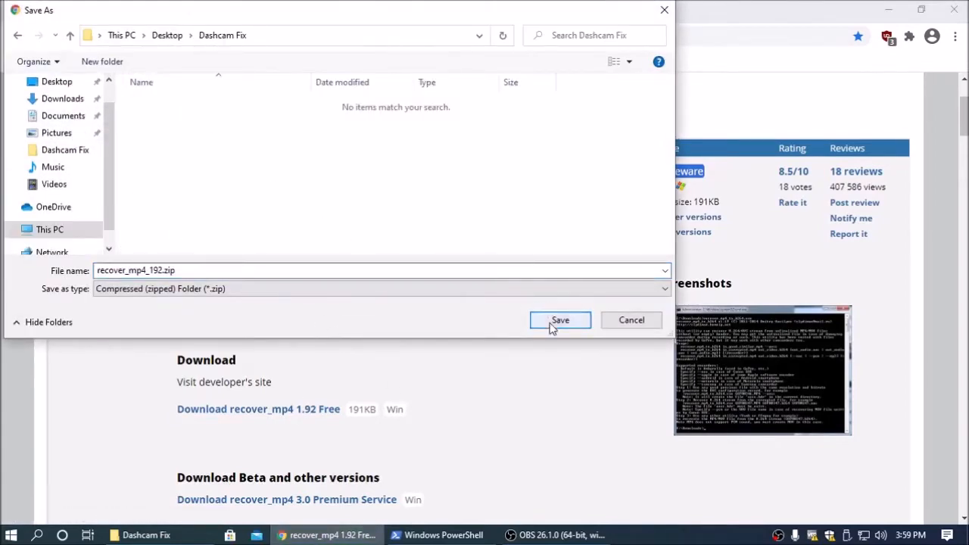
{"action": "left_click", "coordinate": [561, 319]}
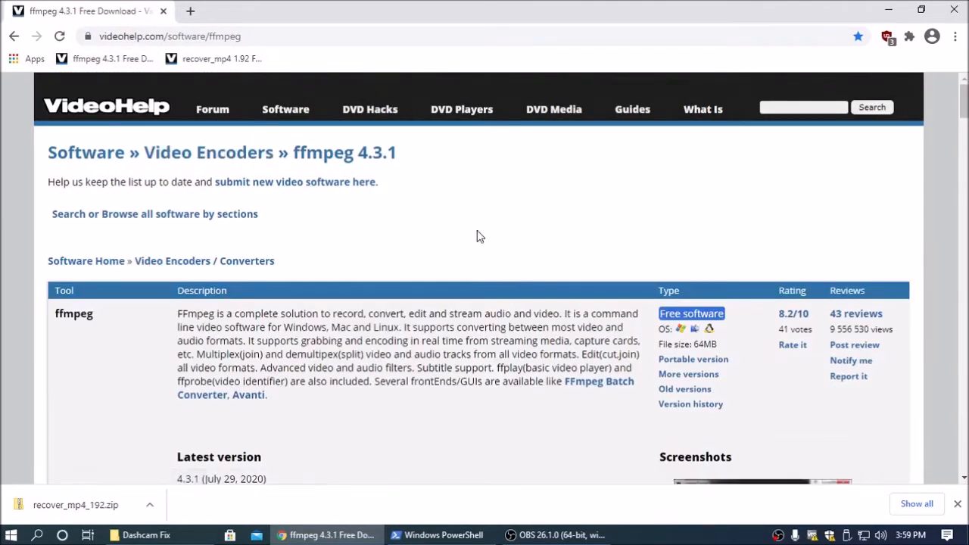
Download the 32-bit Windows ffmpeg 4.3.1 build from VideoHelp and save it into Dashcam Fix.
{"action": "scroll", "scroll_direction": "down", "scroll_amount": 3}
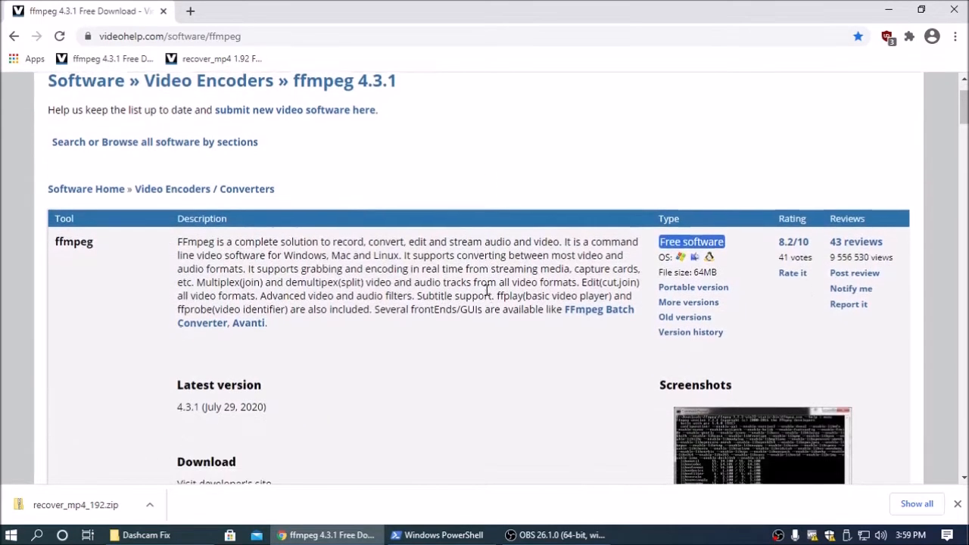
{"action": "scroll", "scroll_direction": "down", "scroll_amount": 3}
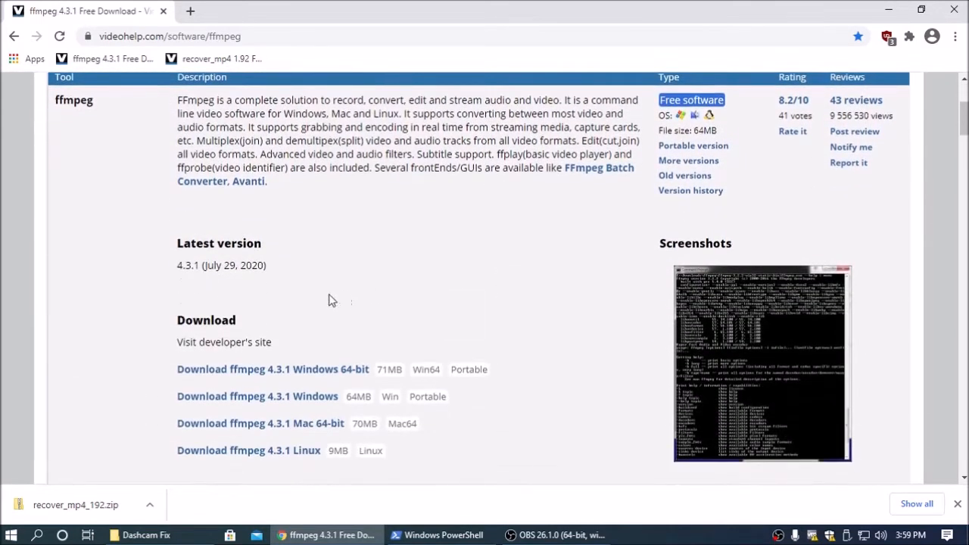
{"action": "mouse_move", "coordinate": [257, 396]}
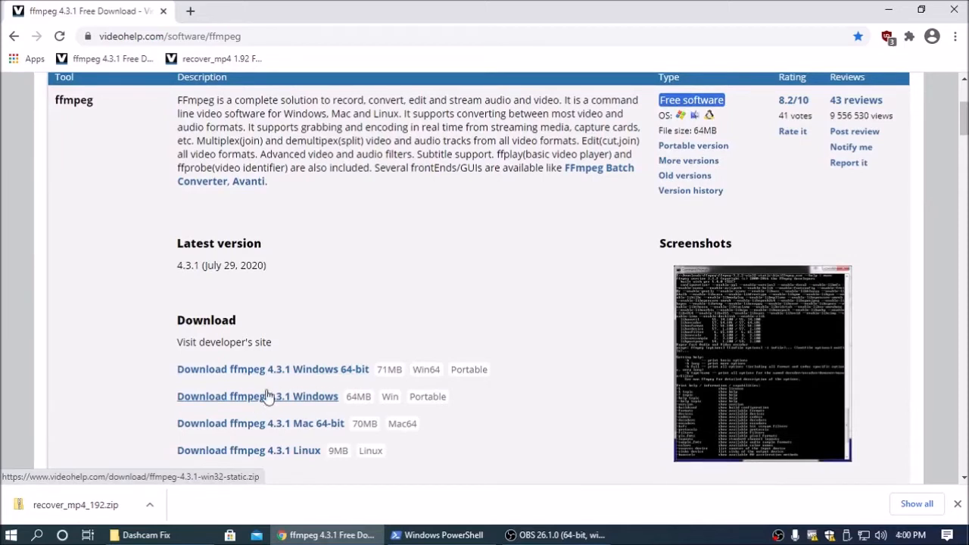
{"action": "mouse_move", "coordinate": [354, 369]}
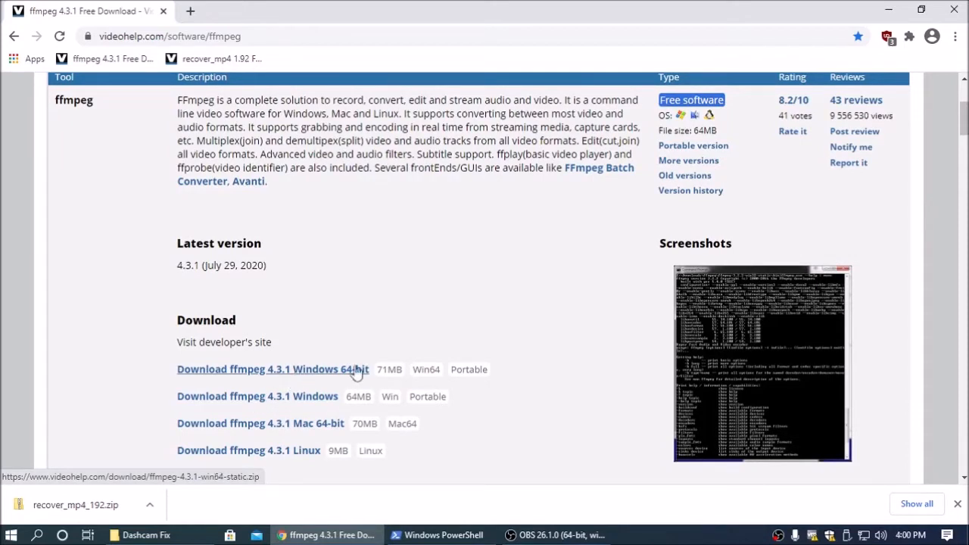
{"action": "mouse_move", "coordinate": [315, 395]}
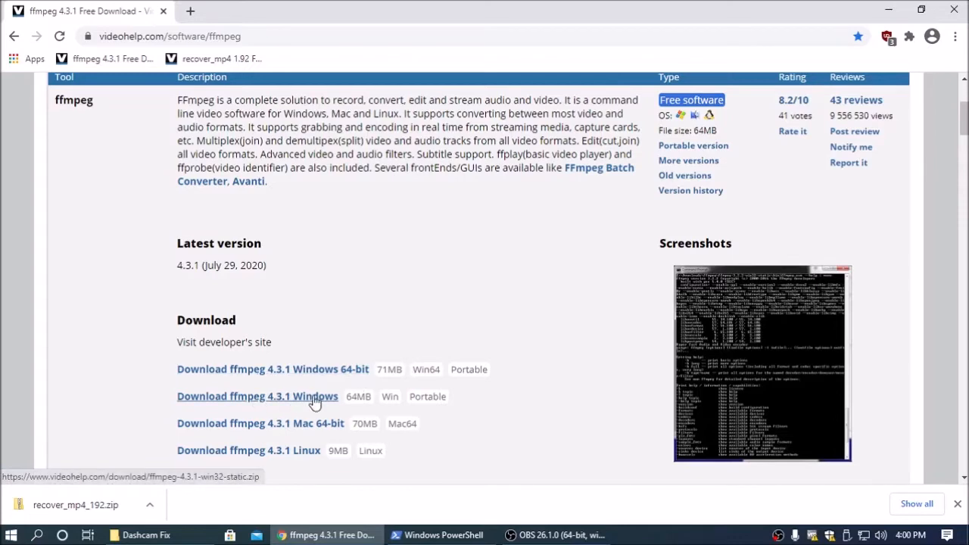
{"action": "left_click", "coordinate": [257, 395]}
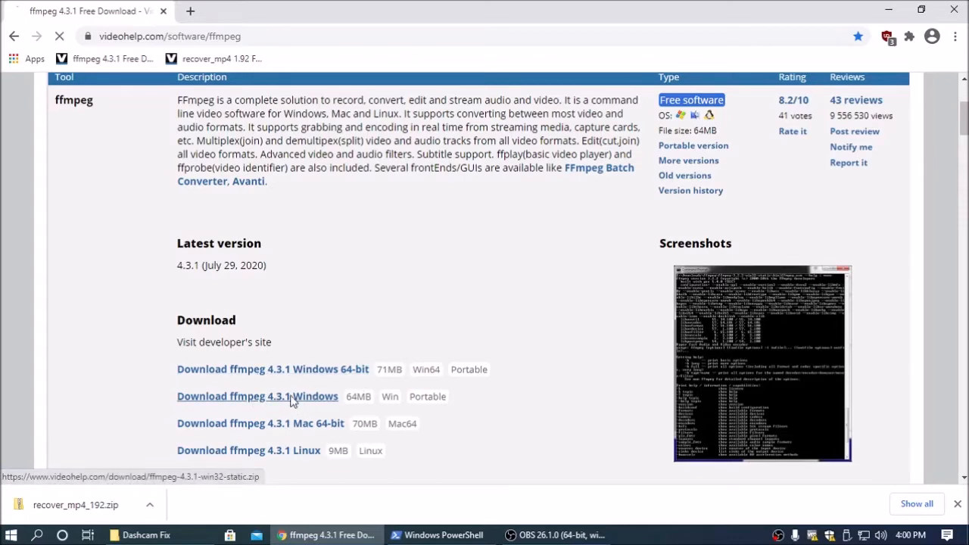
{"action": "left_click", "coordinate": [257, 396]}
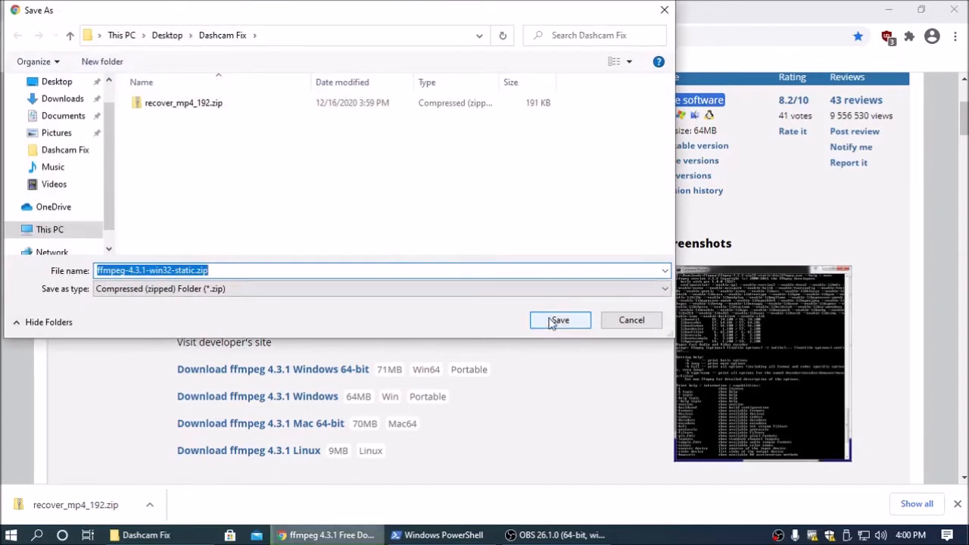
{"action": "left_click", "coordinate": [560, 319]}
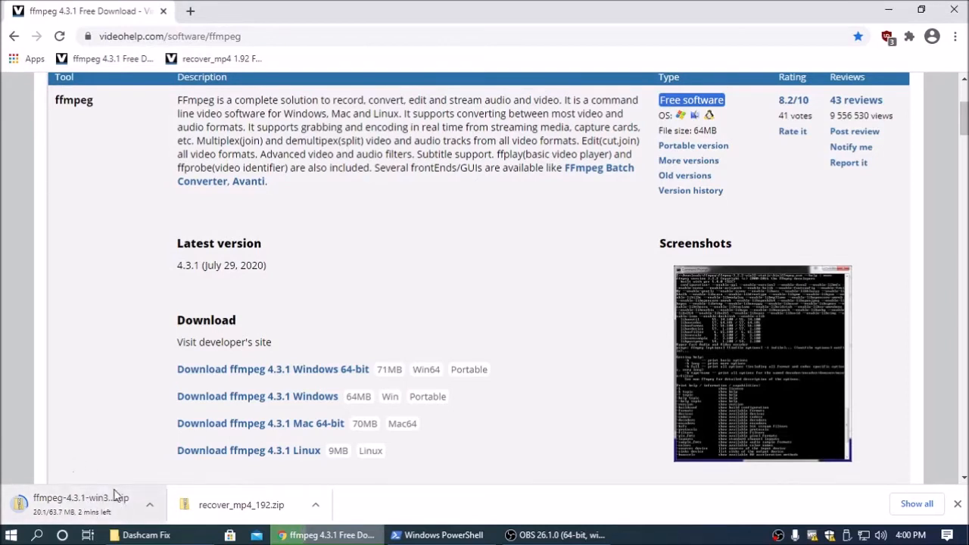
{"action": "mouse_move", "coordinate": [108, 467]}
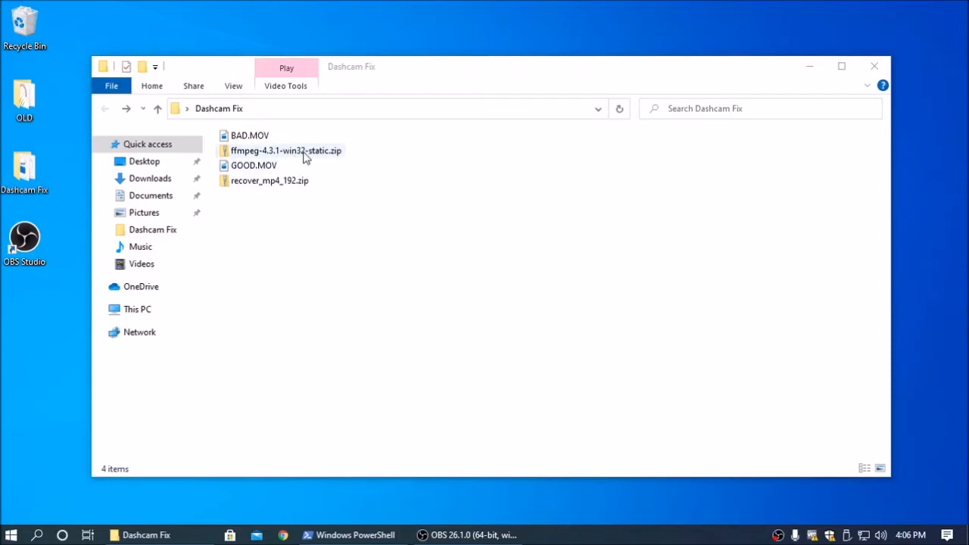
Extract the ffmpeg zip to reach ffmpeg.exe, then open recover_mp4_192.zip for recover_mp4.exe.
{"action": "left_click", "coordinate": [285, 150]}
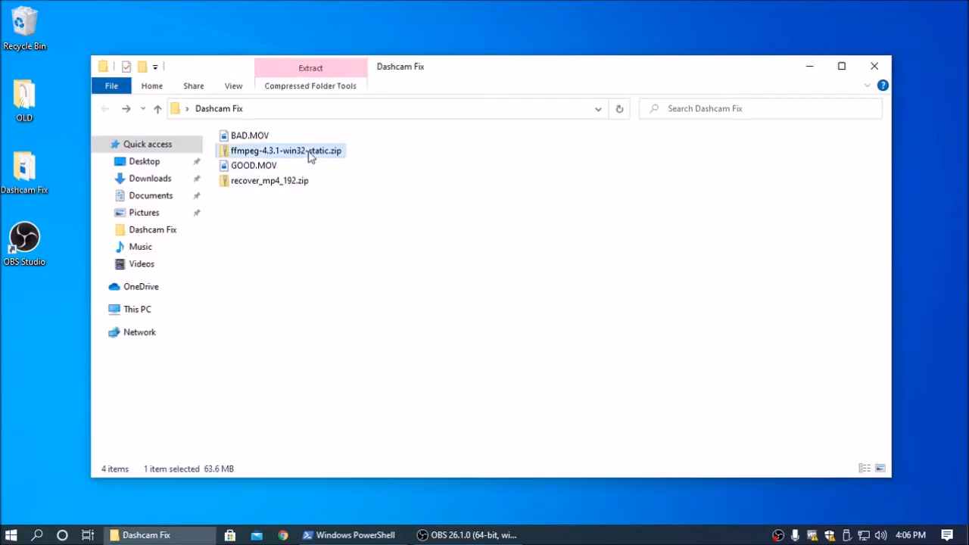
{"action": "left_click", "coordinate": [310, 68]}
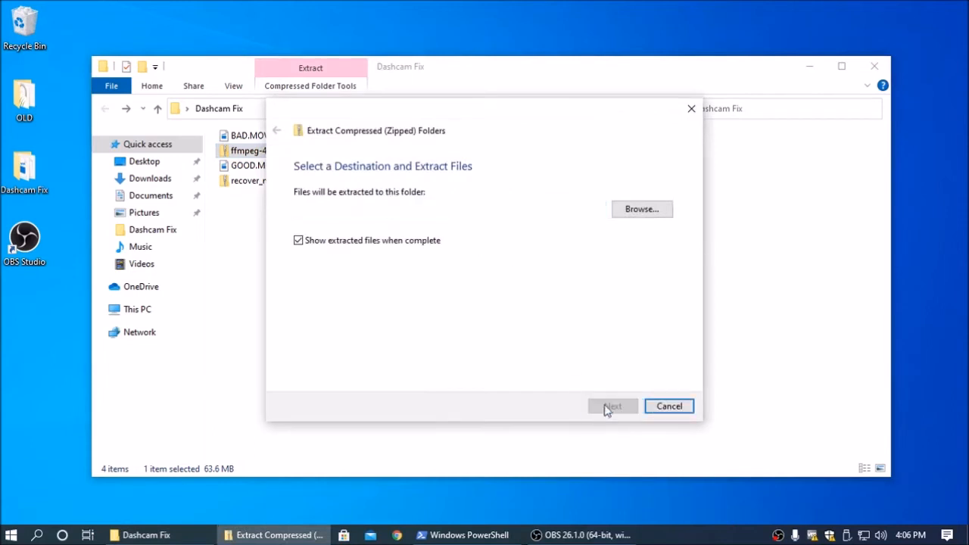
{"action": "left_click", "coordinate": [613, 406]}
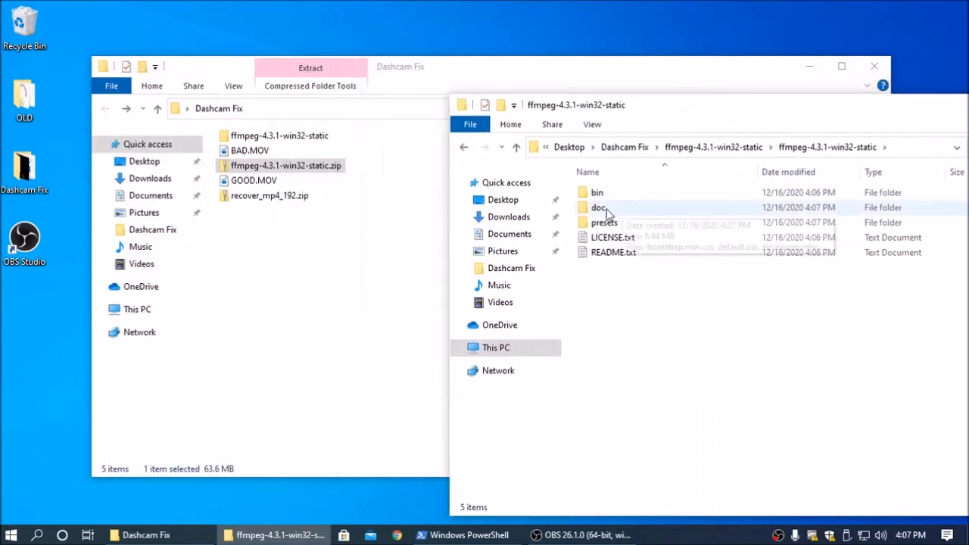
{"action": "double_click", "coordinate": [598, 192]}
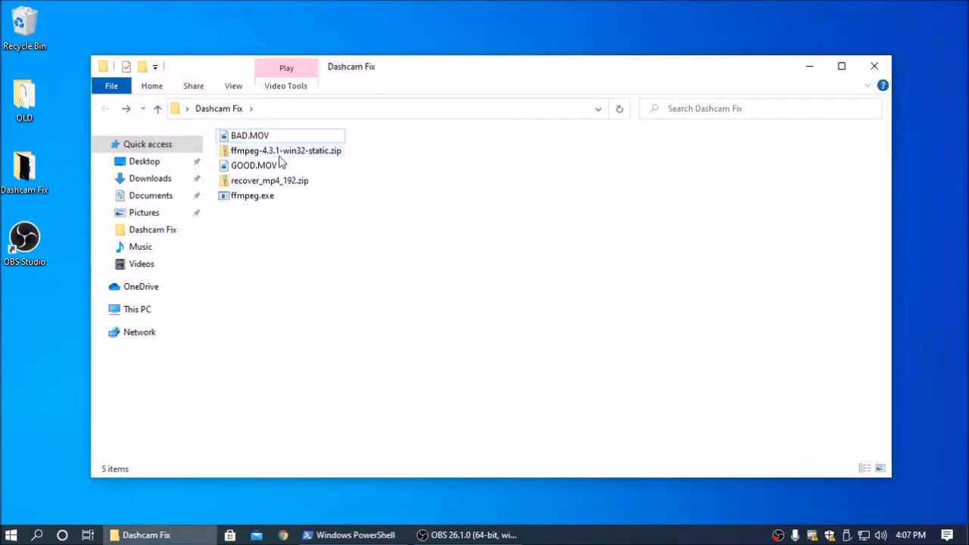
{"action": "mouse_move", "coordinate": [270, 180]}
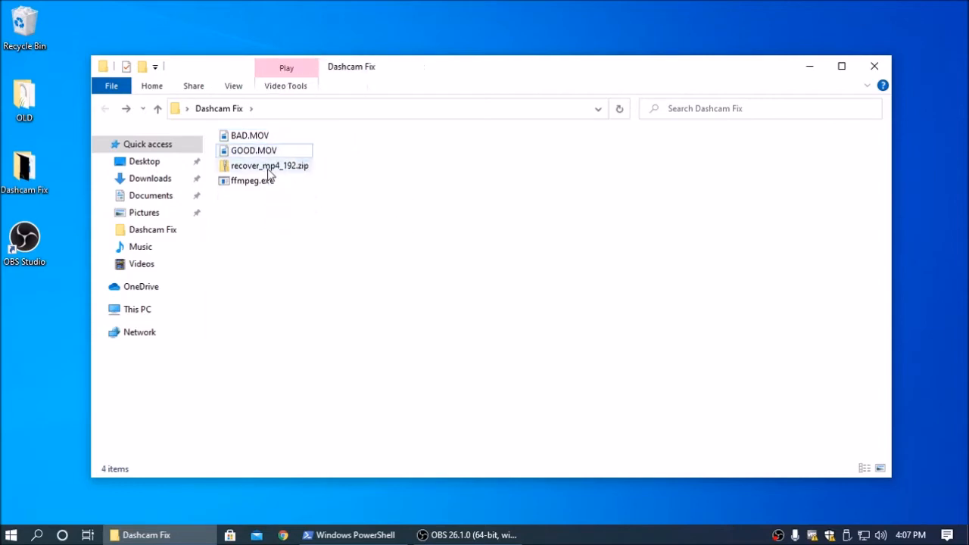
{"action": "double_click", "coordinate": [269, 165]}
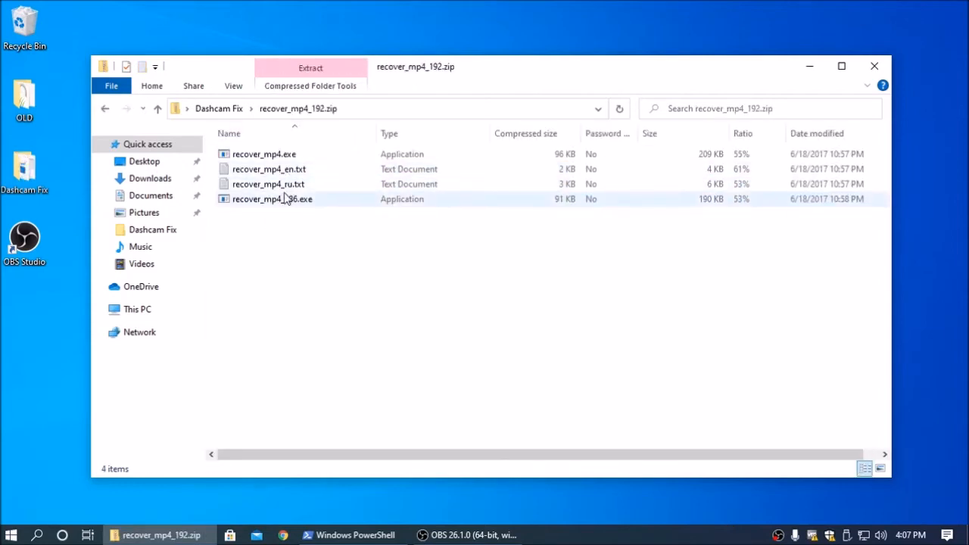
{"action": "right_click", "coordinate": [264, 153]}
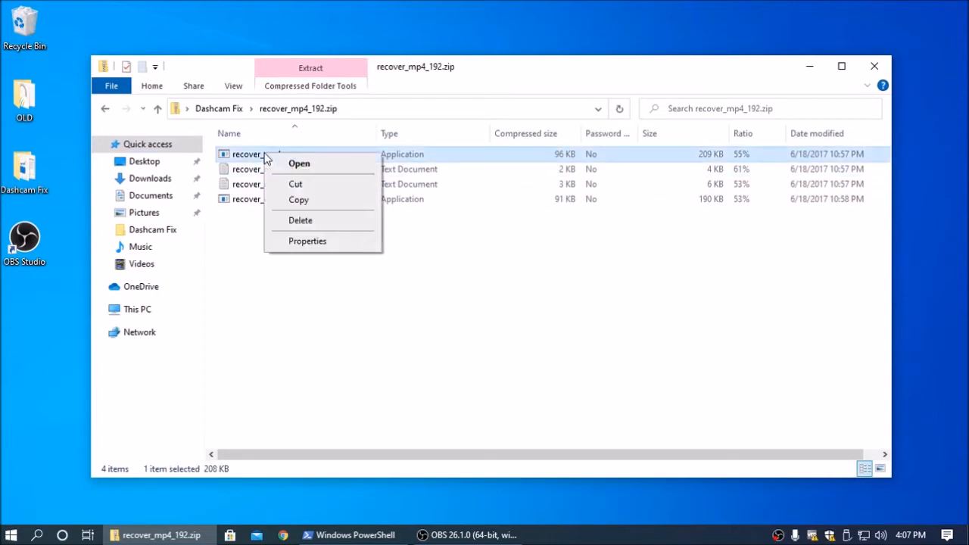
{"action": "mouse_move", "coordinate": [299, 199]}
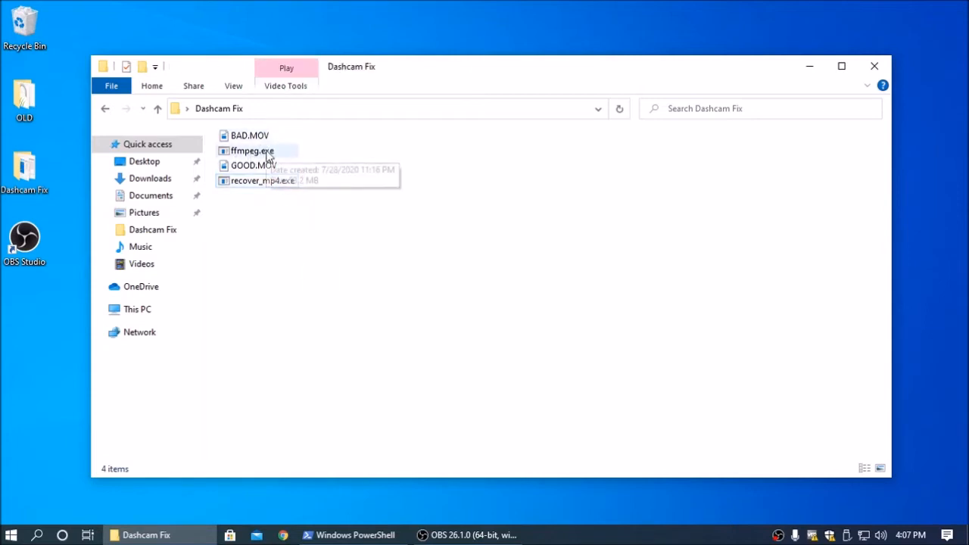
{"action": "mouse_move", "coordinate": [249, 263]}
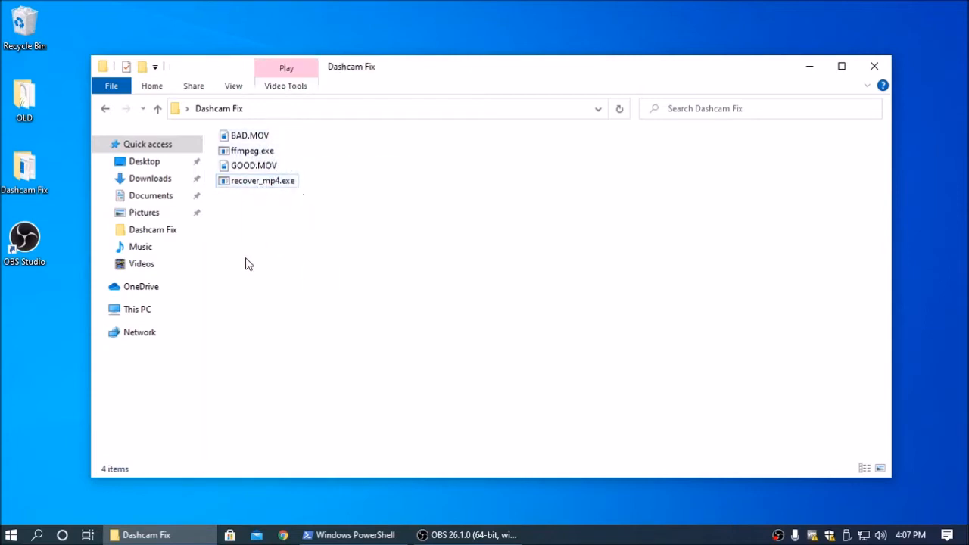
{"action": "mouse_move", "coordinate": [275, 231]}
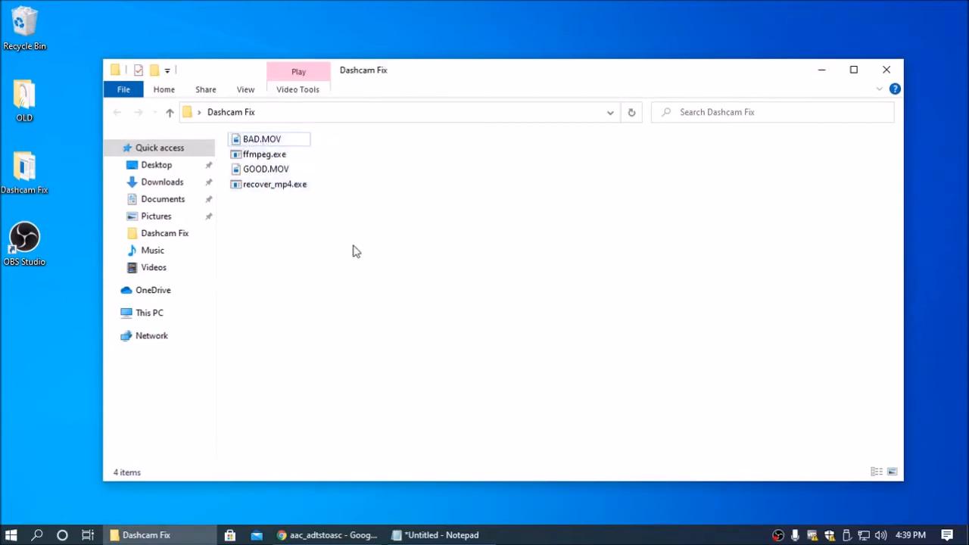
{"action": "mouse_move", "coordinate": [295, 214]}
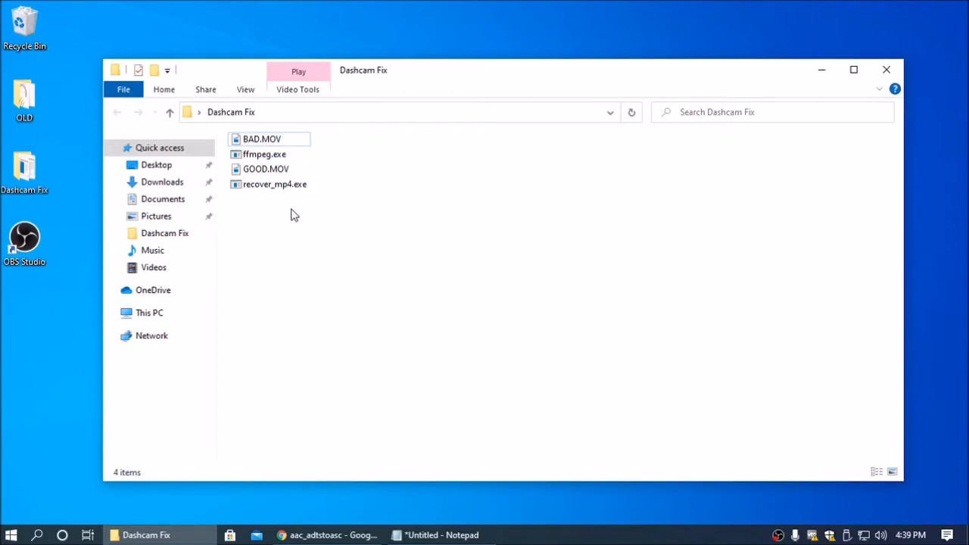
{"action": "mouse_move", "coordinate": [390, 269]}
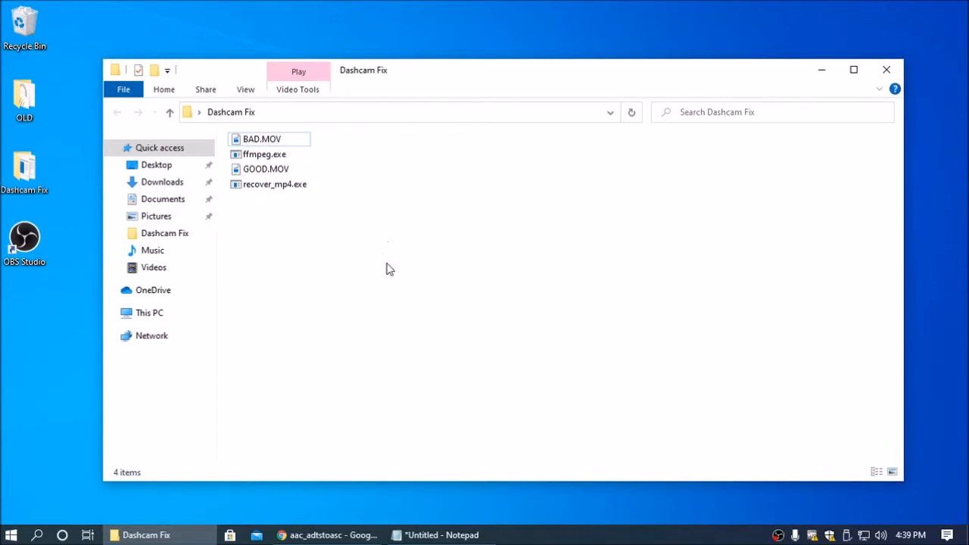
Choose 'Open PowerShell window here' from the Dashcam Fix folder's context menu.
{"action": "right_click", "coordinate": [386, 233]}
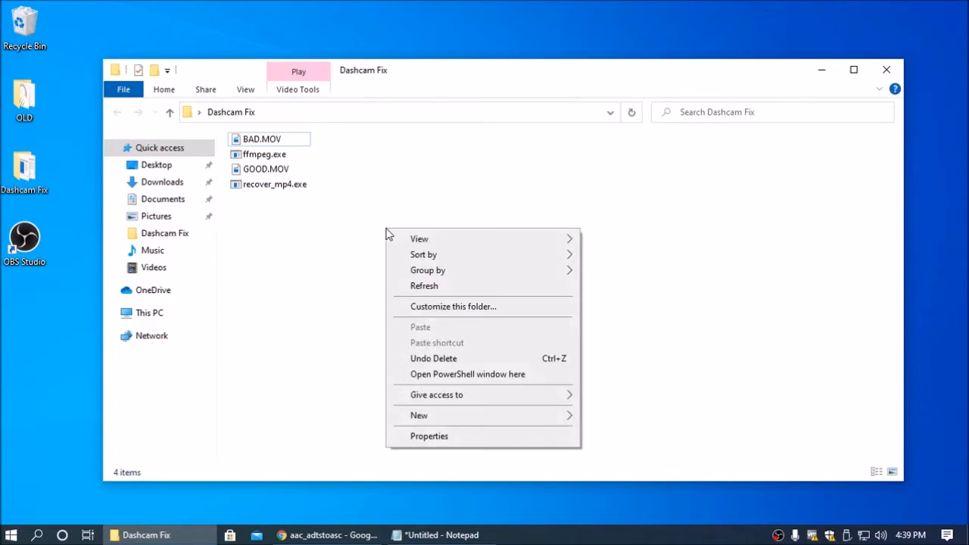
{"action": "mouse_move", "coordinate": [467, 374]}
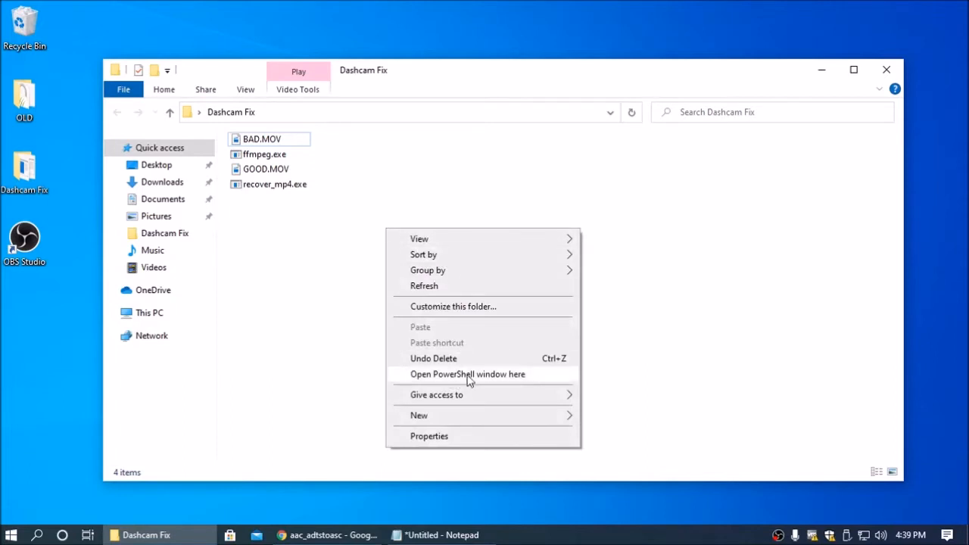
{"action": "left_click", "coordinate": [467, 374]}
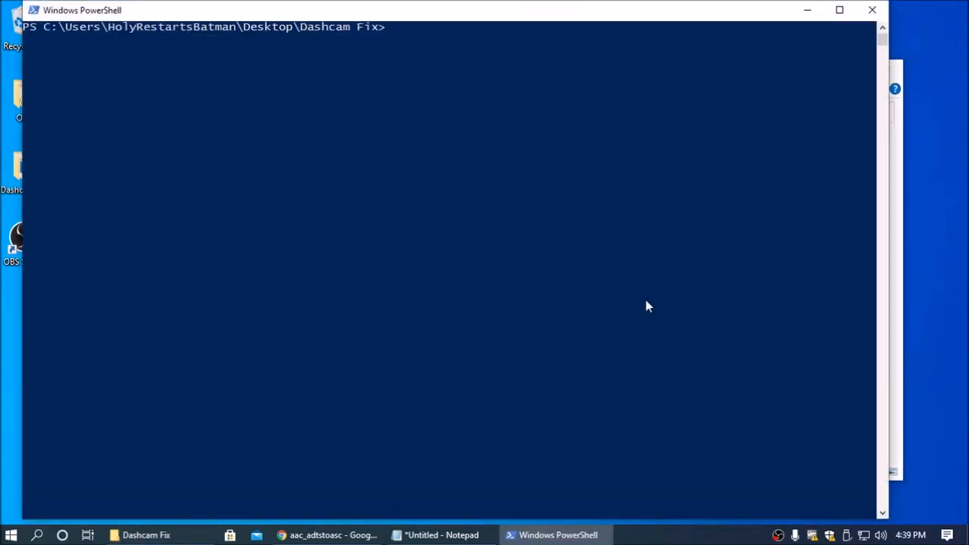
{"action": "mouse_move", "coordinate": [527, 224]}
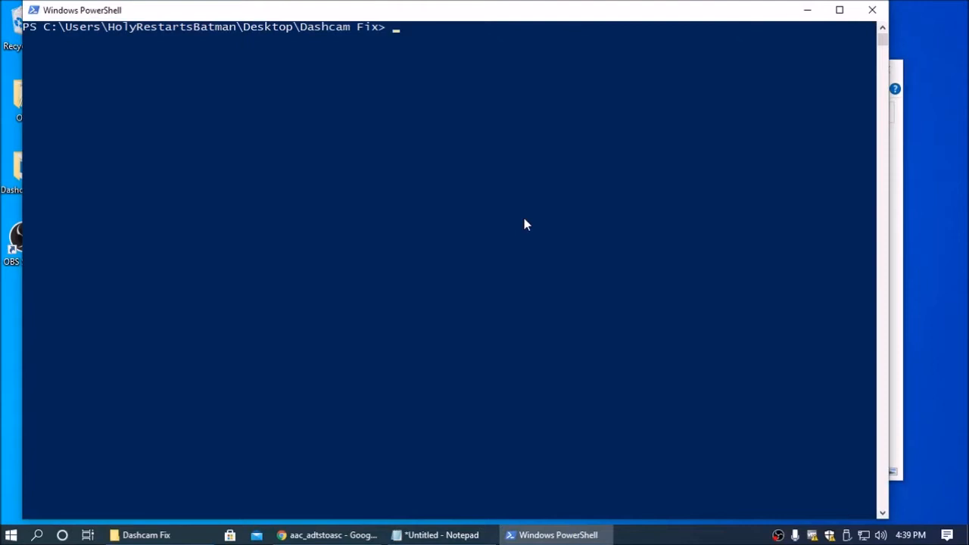
Run 'recover_mp4.exe good --analyze' via cmd and scroll to the suggested commands.
{"action": "type", "text": "cmd"}
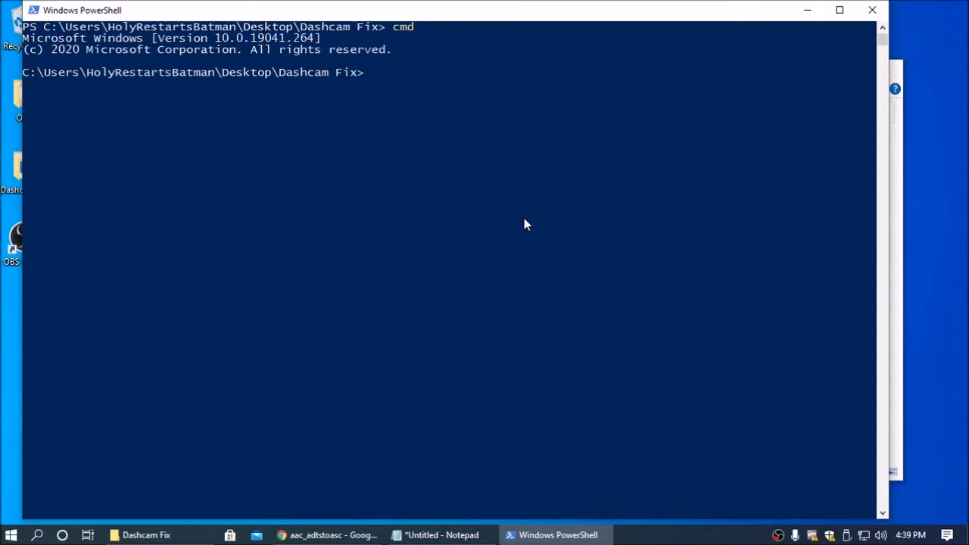
{"action": "type", "text": "recov"}
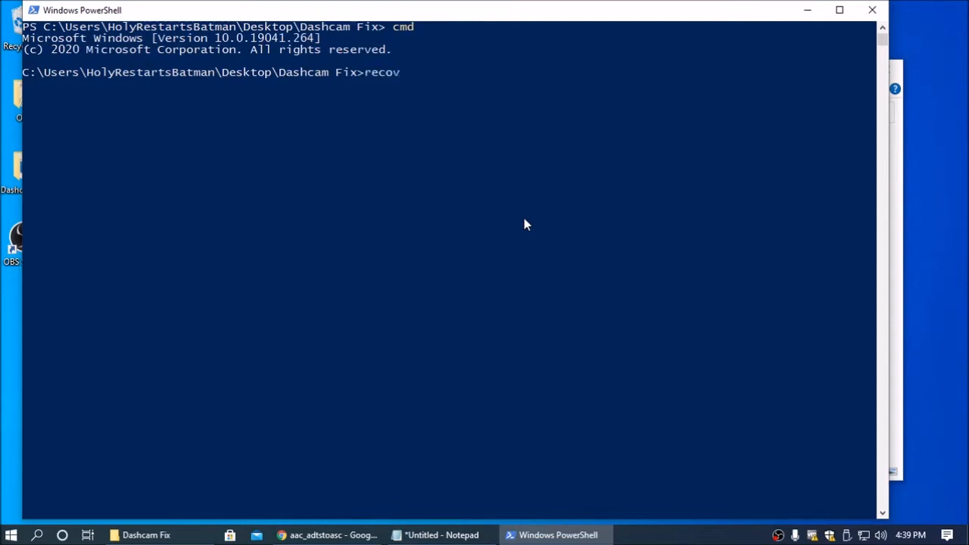
{"action": "type", "text": "er"}
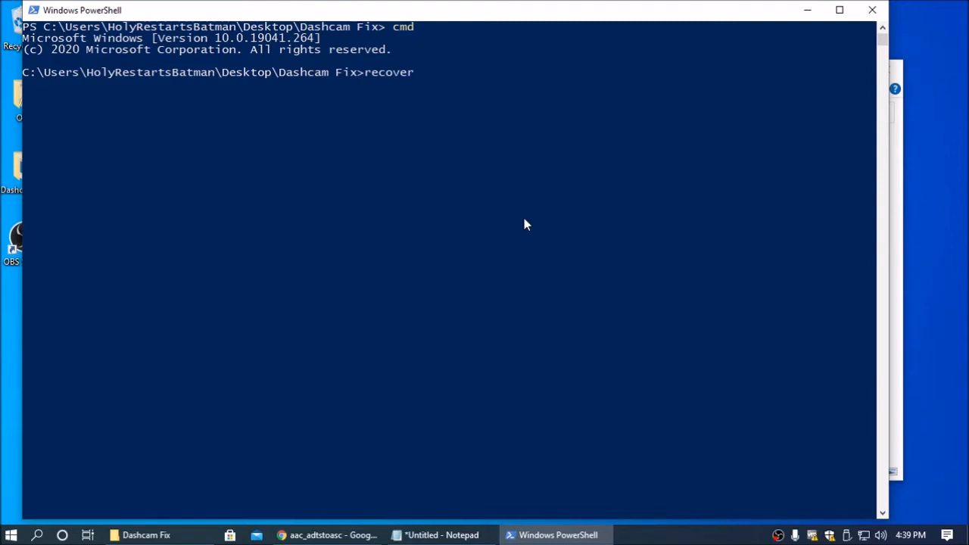
{"action": "type", "text": "_mp4.exe"}
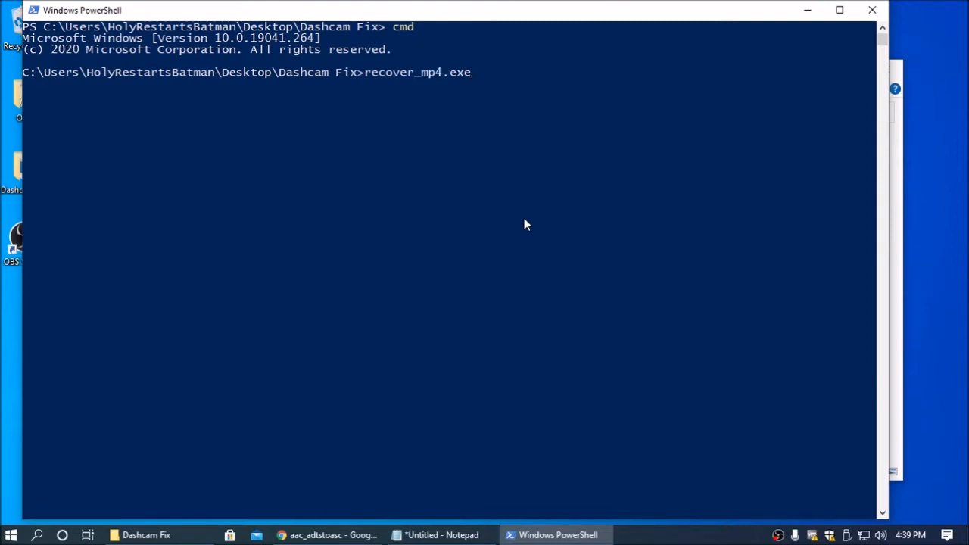
{"action": "type", "text": "good"}
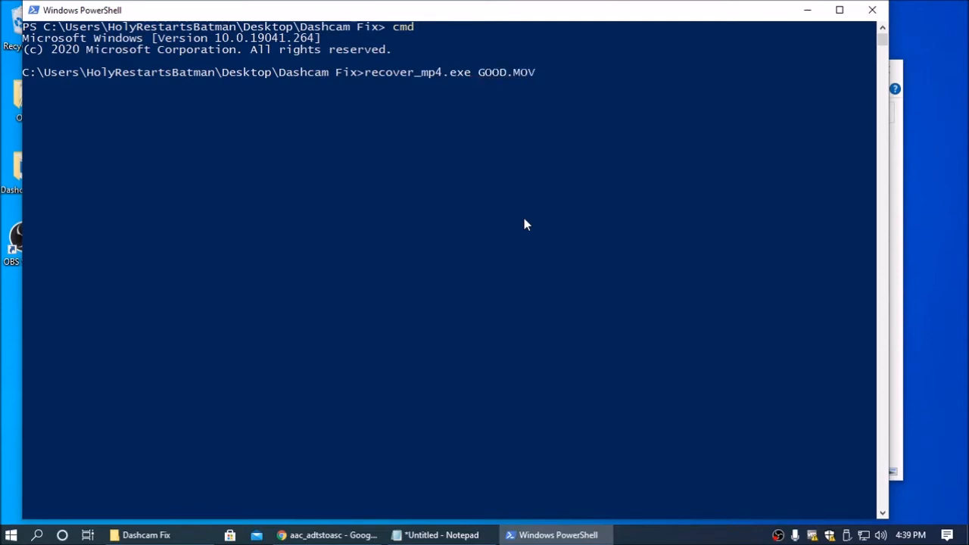
{"action": "type", "text": "--anal"}
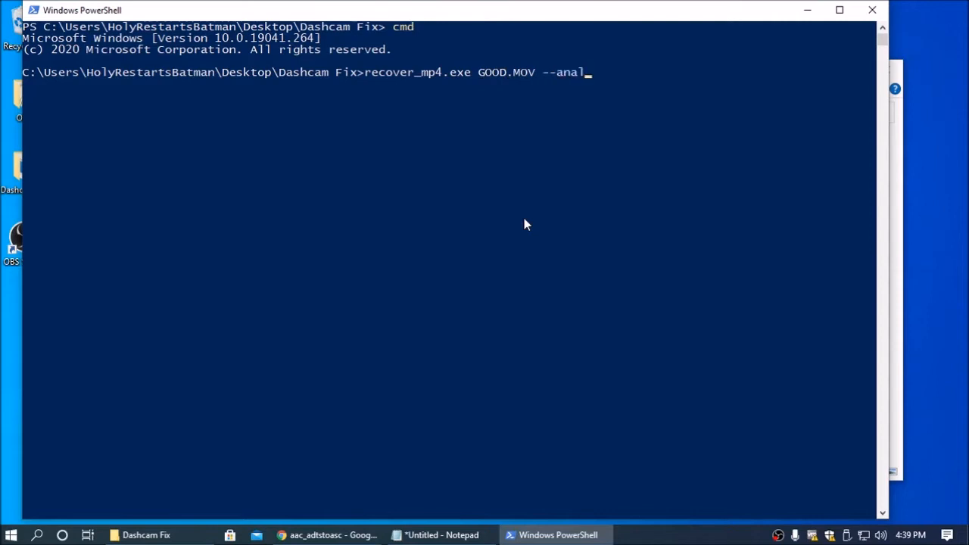
{"action": "type", "text": "yze"}
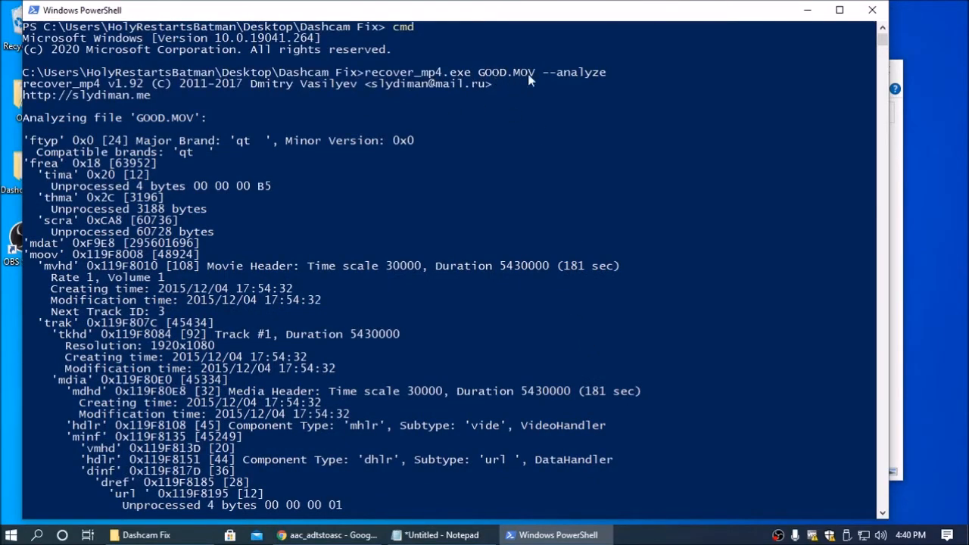
{"action": "scroll", "scroll_direction": "down", "scroll_amount": 3}
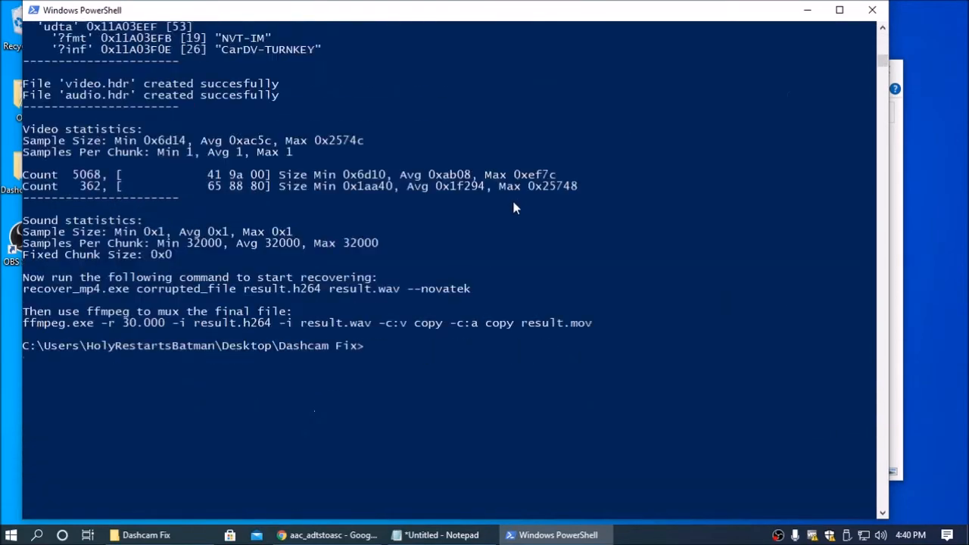
{"action": "scroll", "scroll_direction": "down", "scroll_amount": 3}
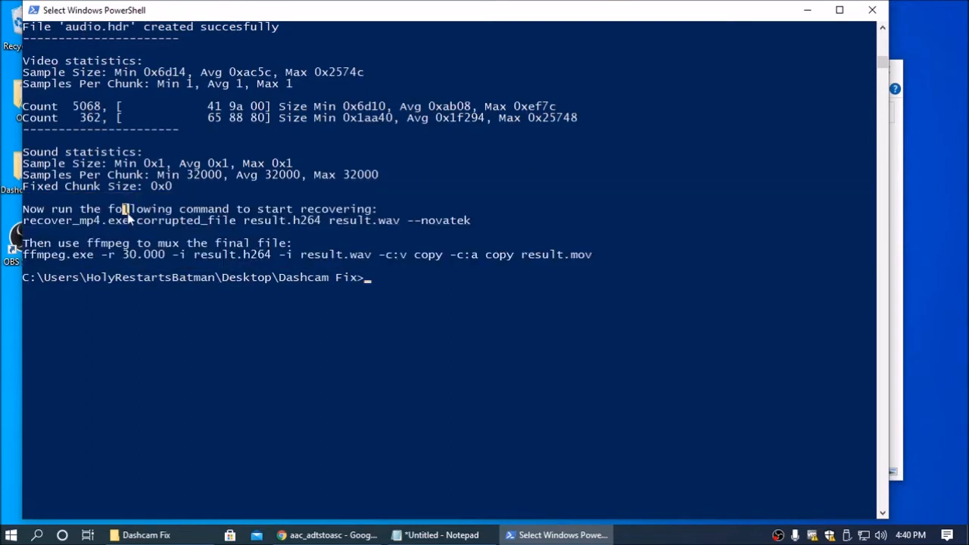
{"action": "mouse_move", "coordinate": [26, 208]}
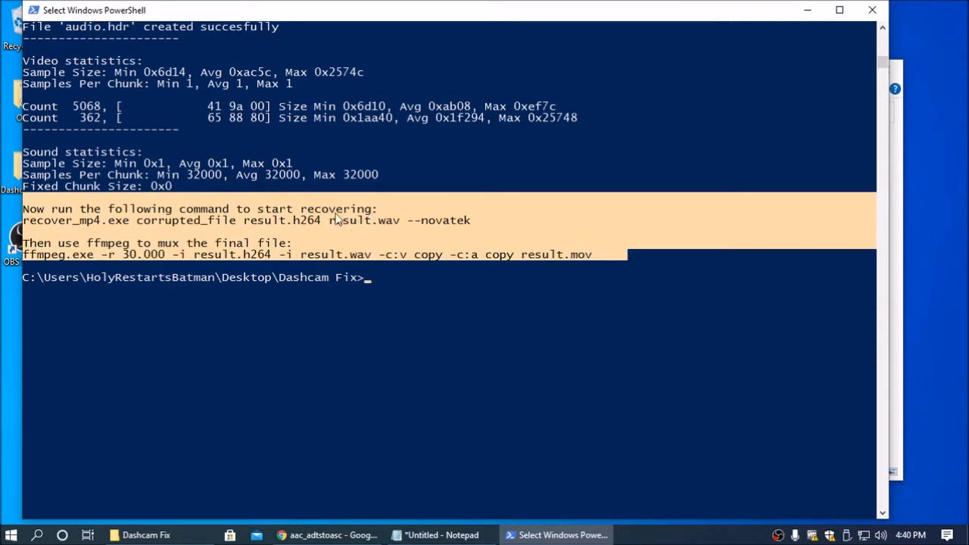
{"action": "mouse_move", "coordinate": [388, 217]}
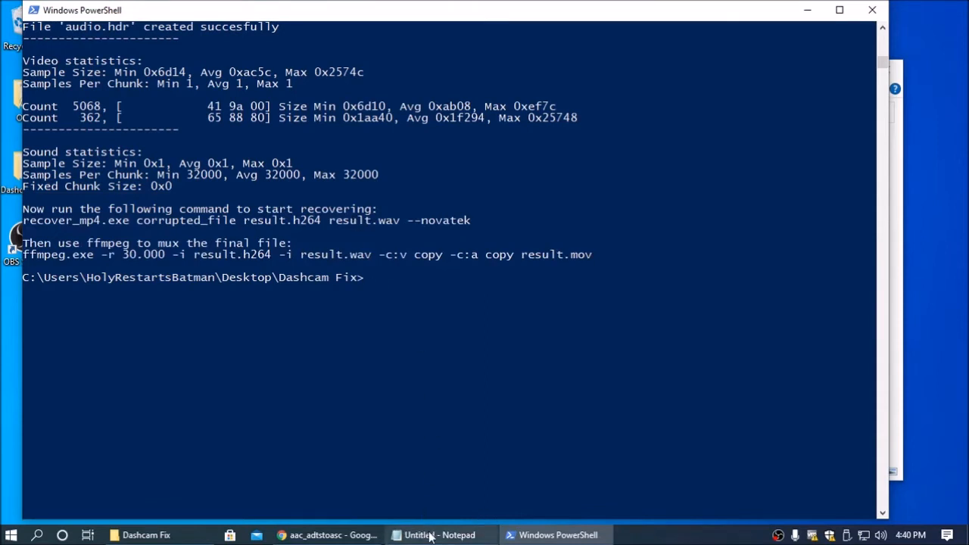
Paste the suggested commands into Notepad, change corrupted_file to bad.mov, and select that line.
{"action": "left_click", "coordinate": [440, 534]}
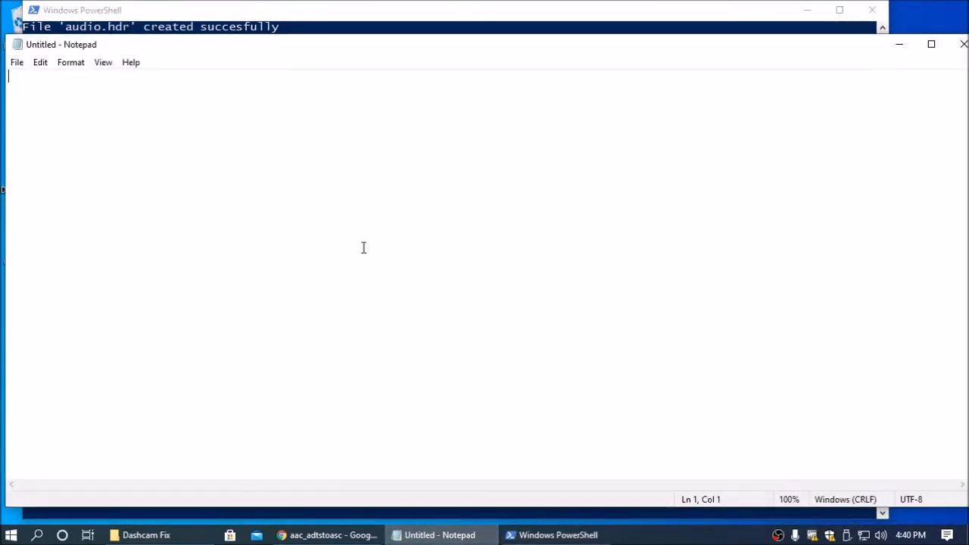
{"action": "type", "text": "Now run the following command to start recovering:"}
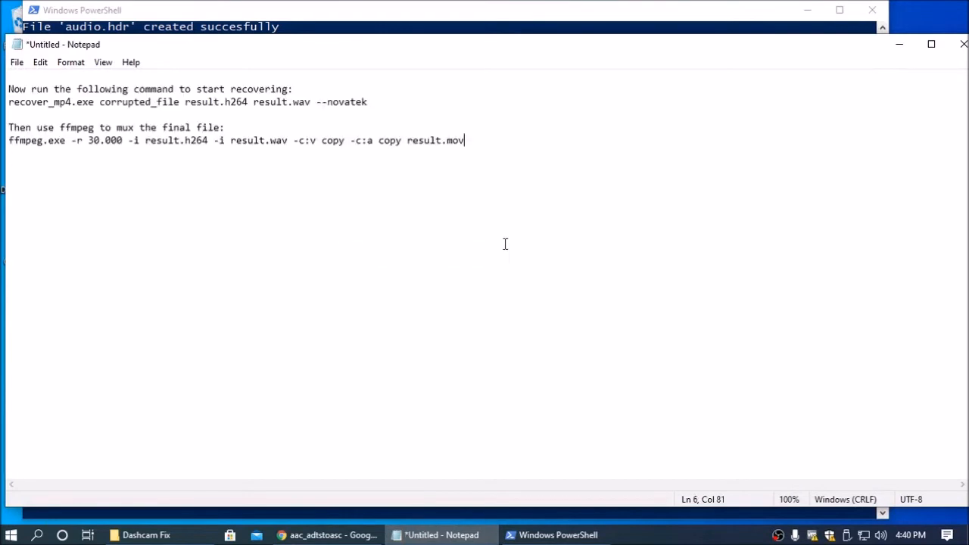
{"action": "mouse_move", "coordinate": [295, 149]}
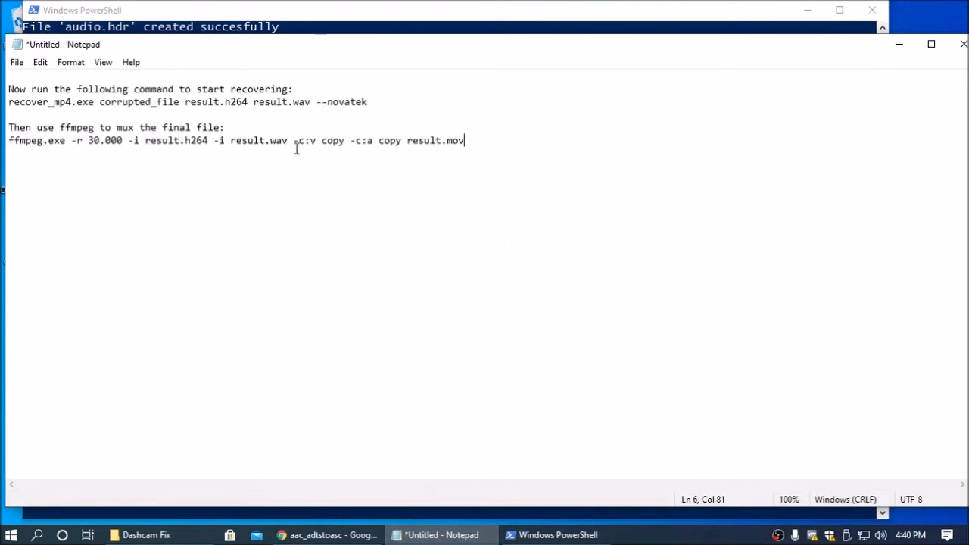
{"action": "double_click", "coordinate": [137, 102]}
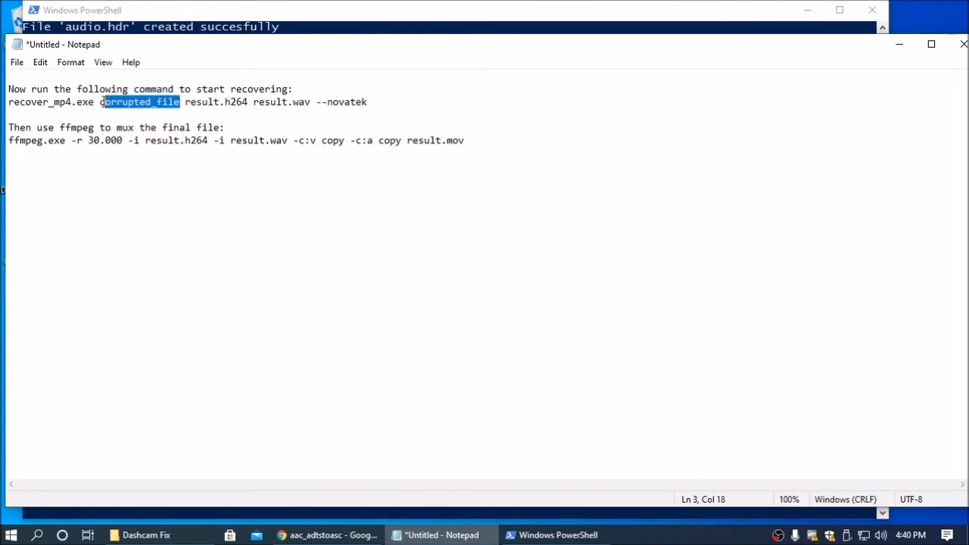
{"action": "double_click", "coordinate": [139, 102]}
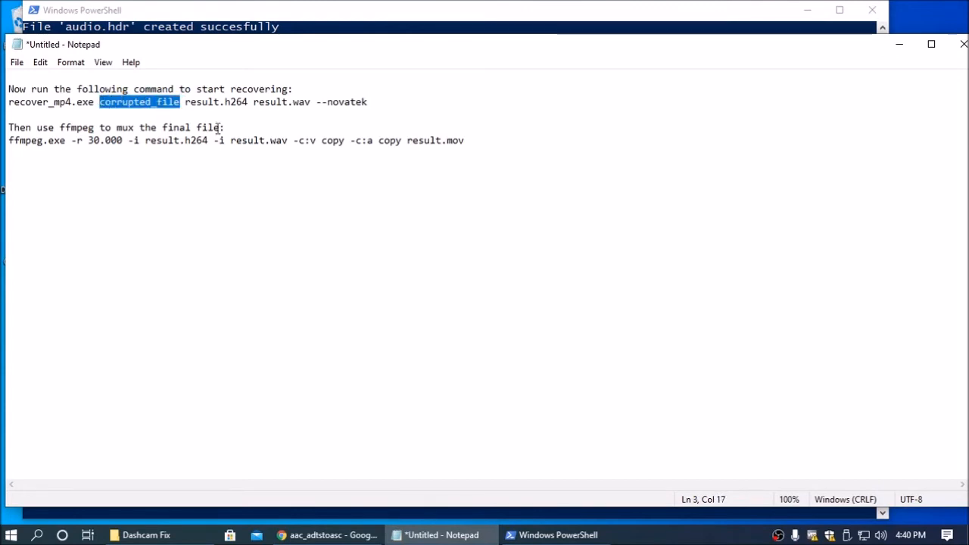
{"action": "type", "text": "bad.mov"}
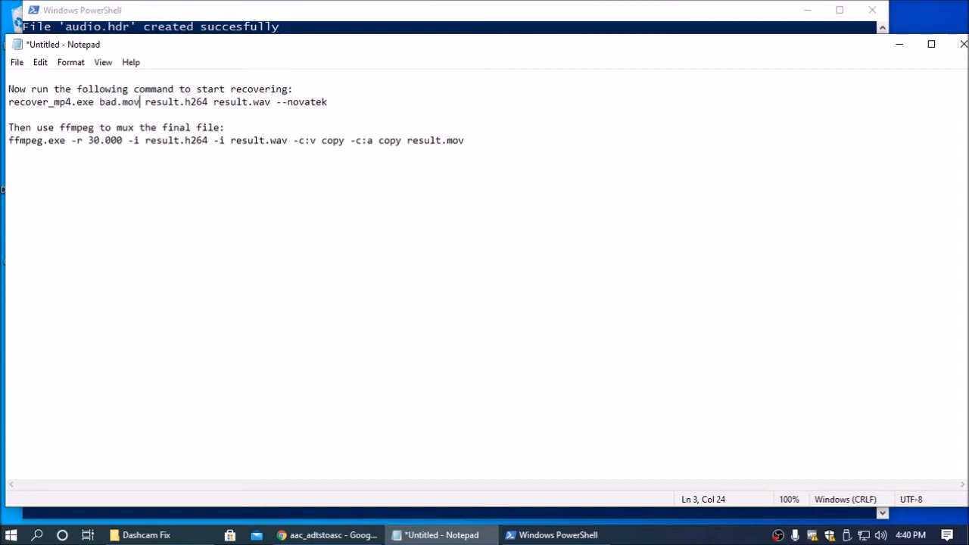
{"action": "mouse_move", "coordinate": [366, 114]}
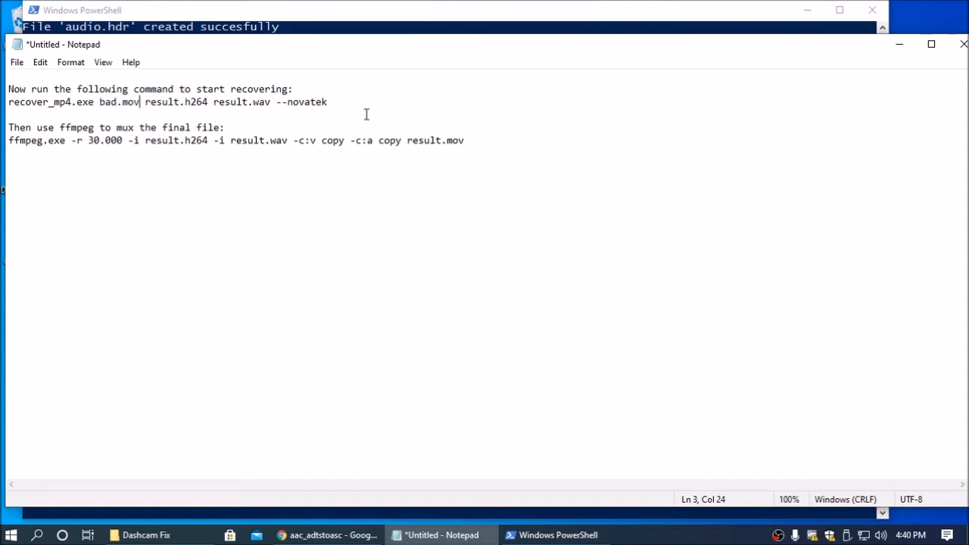
{"action": "left_click_drag", "start_coordinate": [140, 101], "coordinate": [327, 101]}
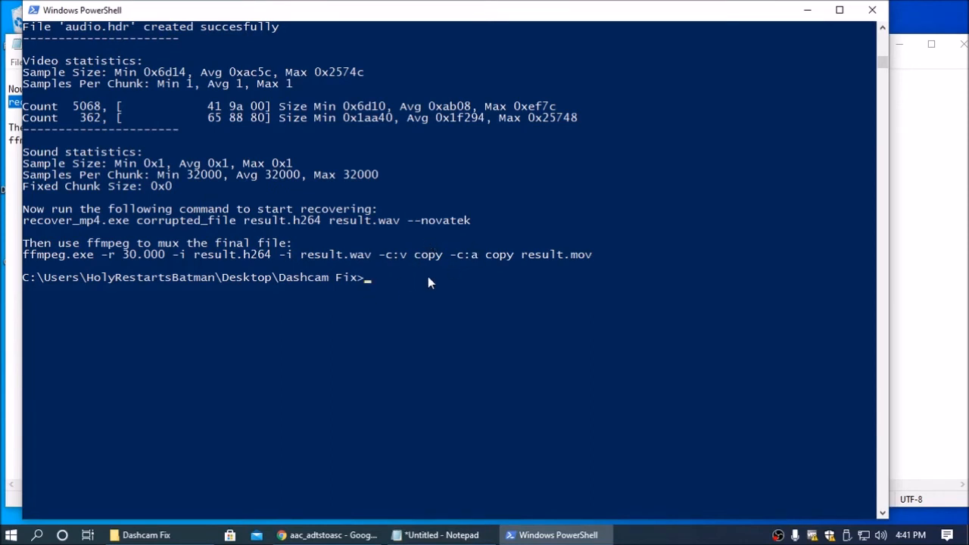
Run 'recover_mp4.exe bad.mov result.h264 result.wav --novatek' and check the Dashcam Fix folder.
{"action": "type", "text": "recover_mp4.exe bad.mov result.h264 result.wav --novatek"}
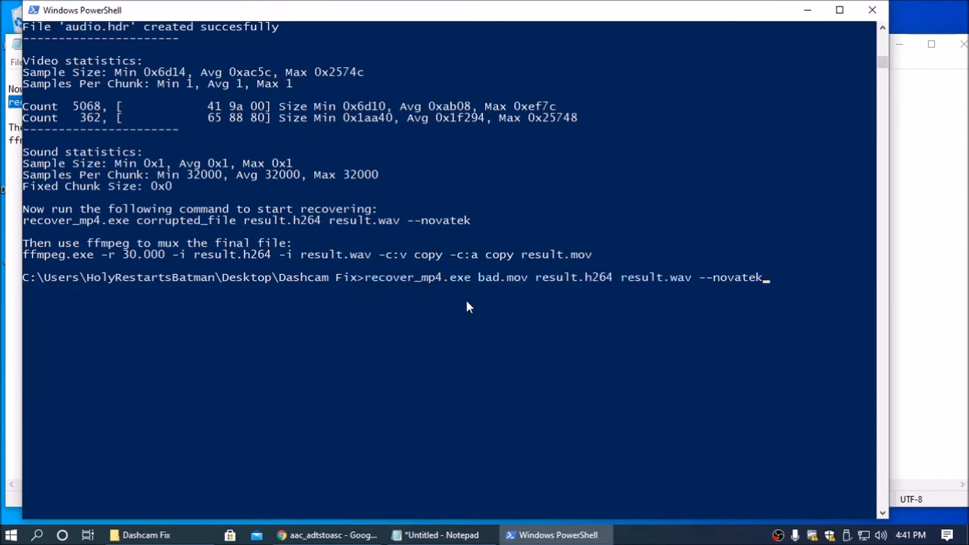
{"action": "mouse_move", "coordinate": [477, 312]}
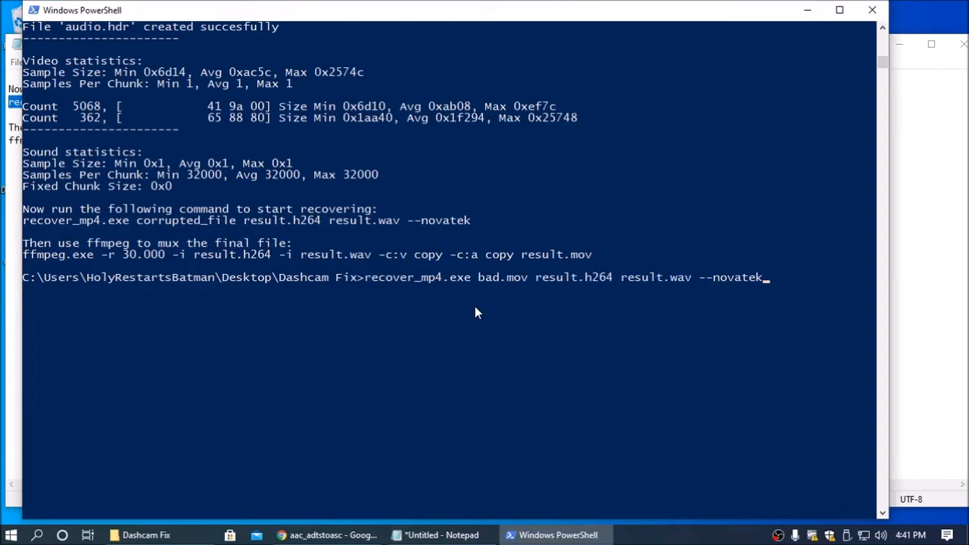
{"action": "mouse_move", "coordinate": [640, 311]}
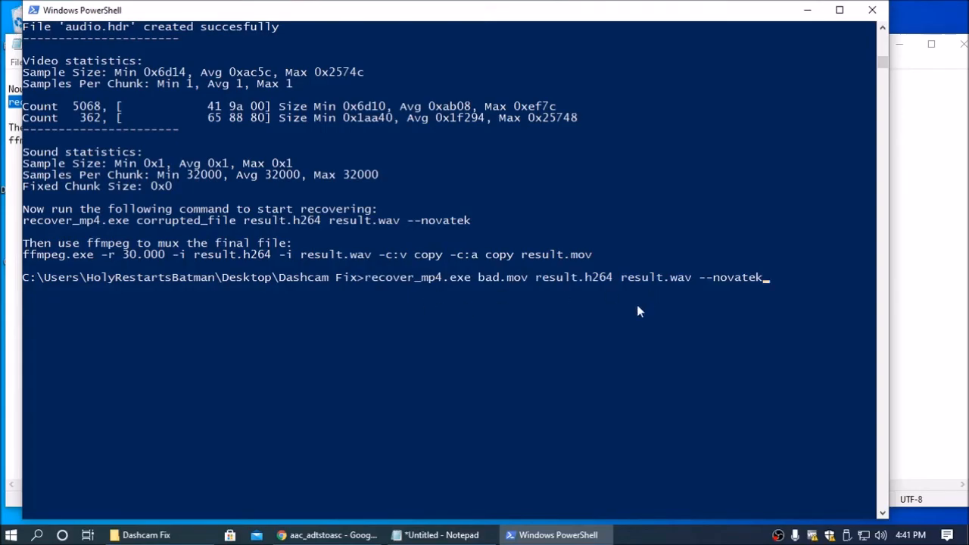
{"action": "key", "text": "enter"}
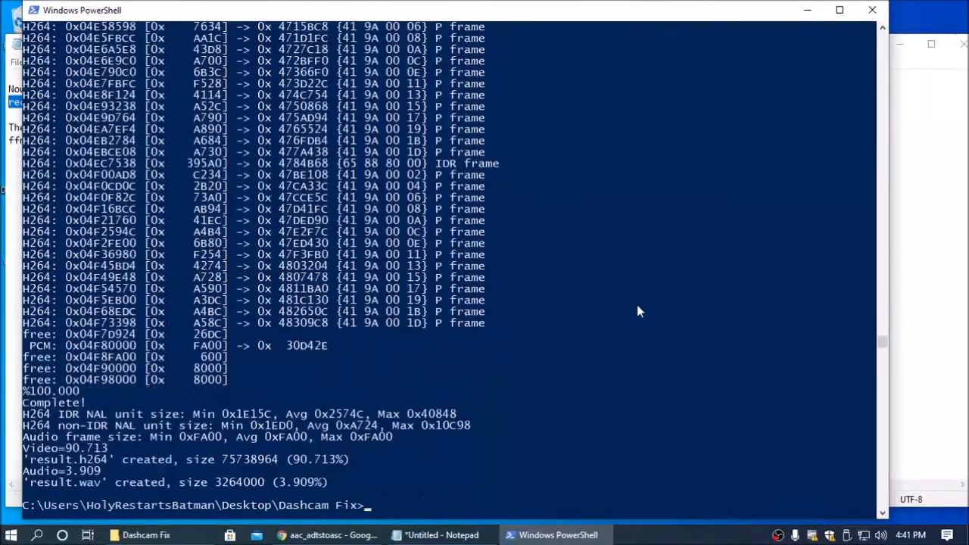
{"action": "mouse_move", "coordinate": [611, 282]}
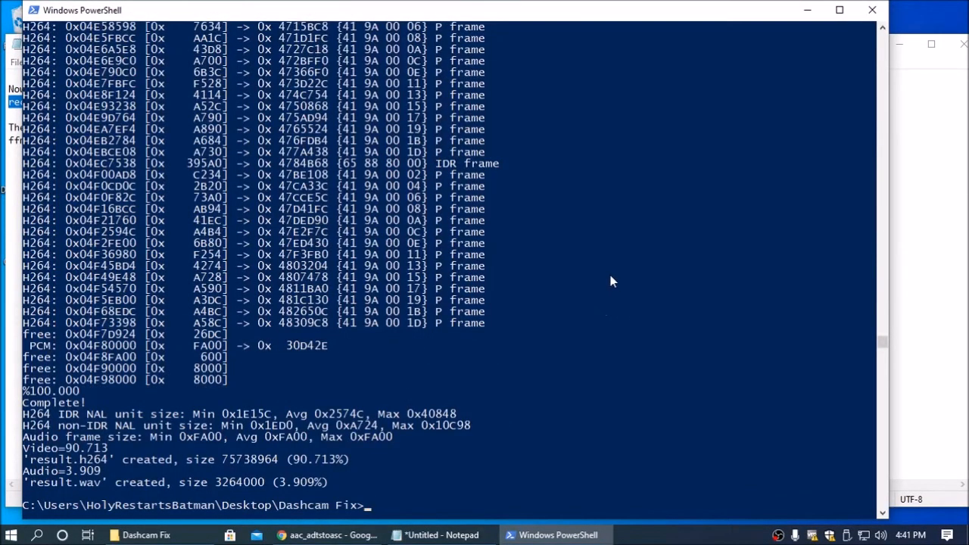
{"action": "left_click", "coordinate": [146, 534]}
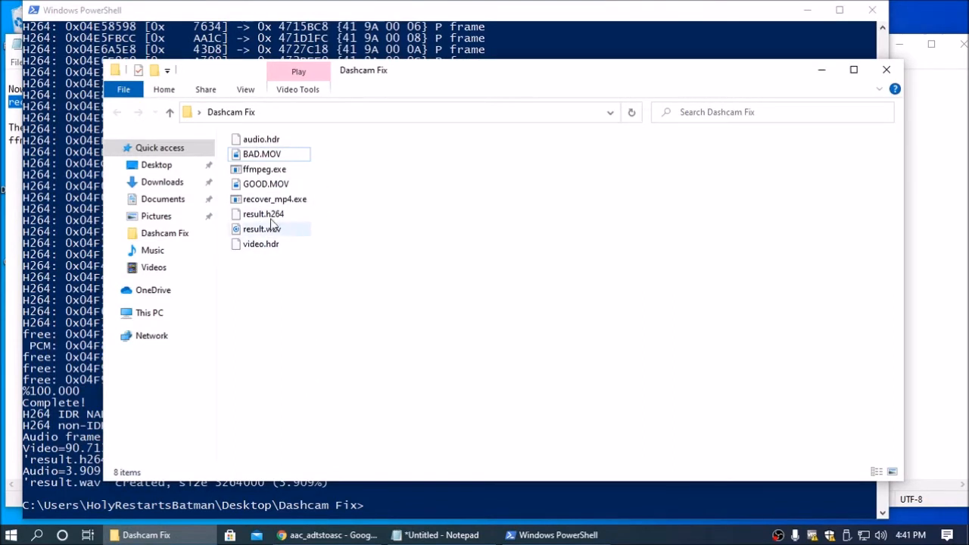
{"action": "left_click", "coordinate": [262, 213]}
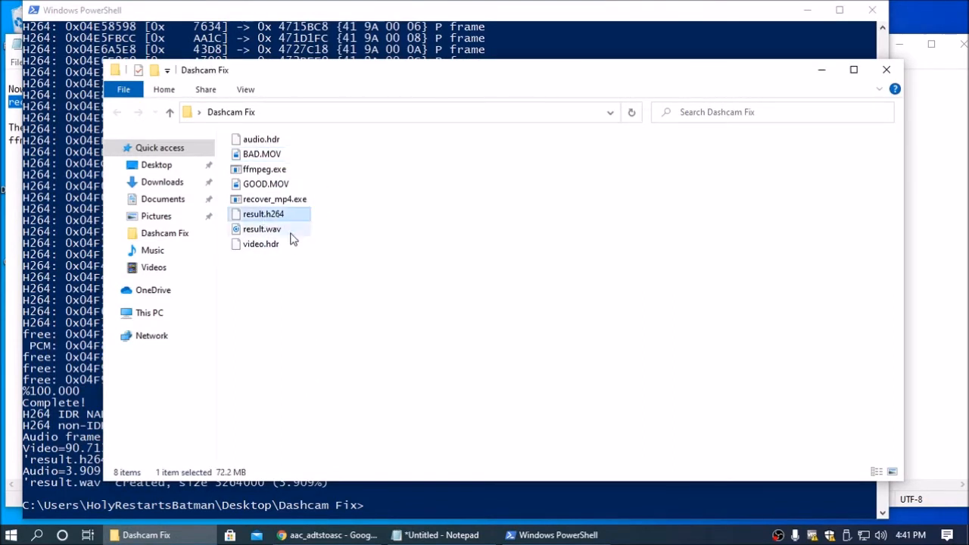
{"action": "left_click", "coordinate": [261, 229]}
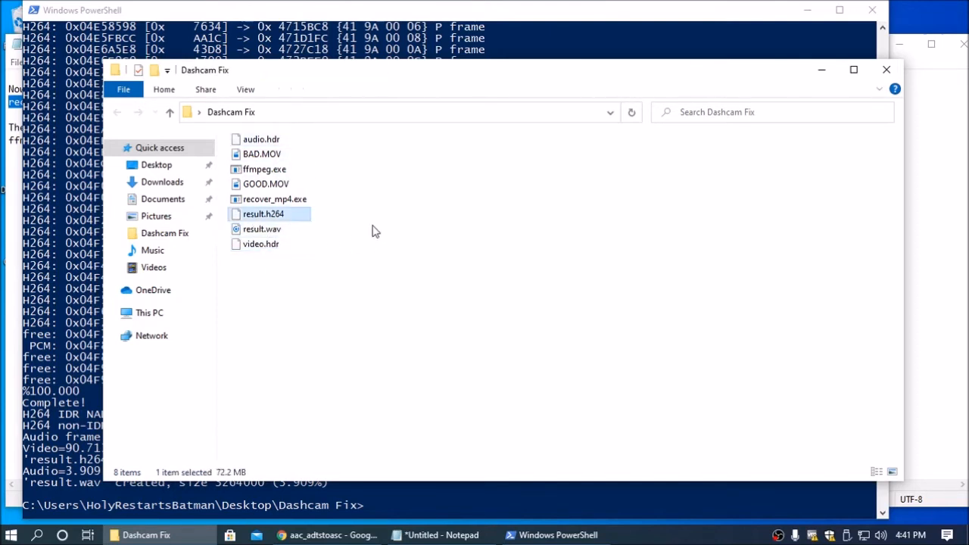
{"action": "mouse_move", "coordinate": [358, 253]}
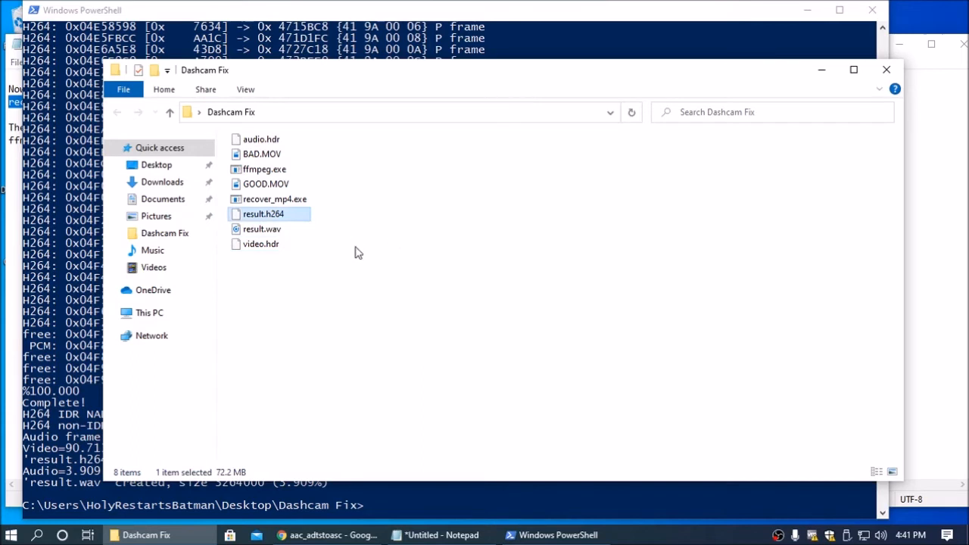
{"action": "mouse_move", "coordinate": [278, 214]}
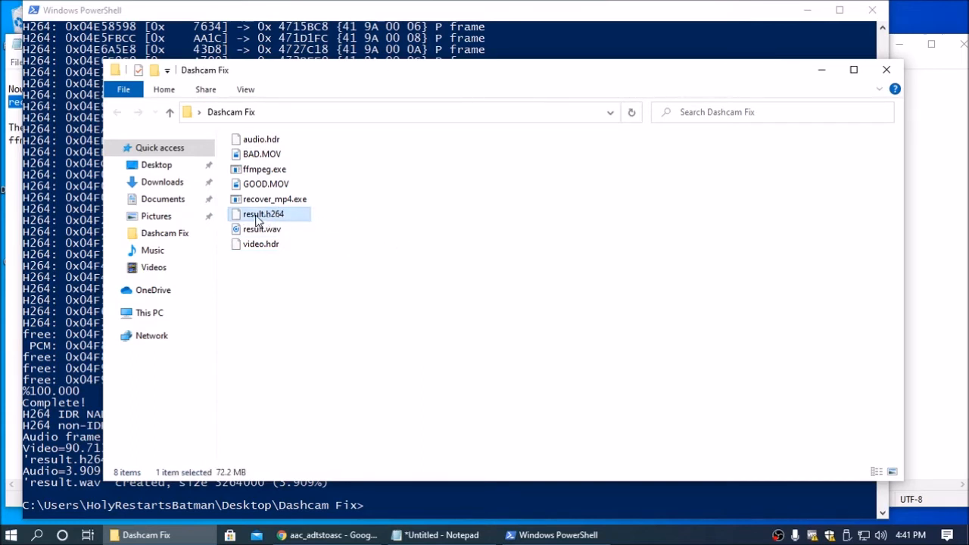
{"action": "right_click", "coordinate": [264, 214]}
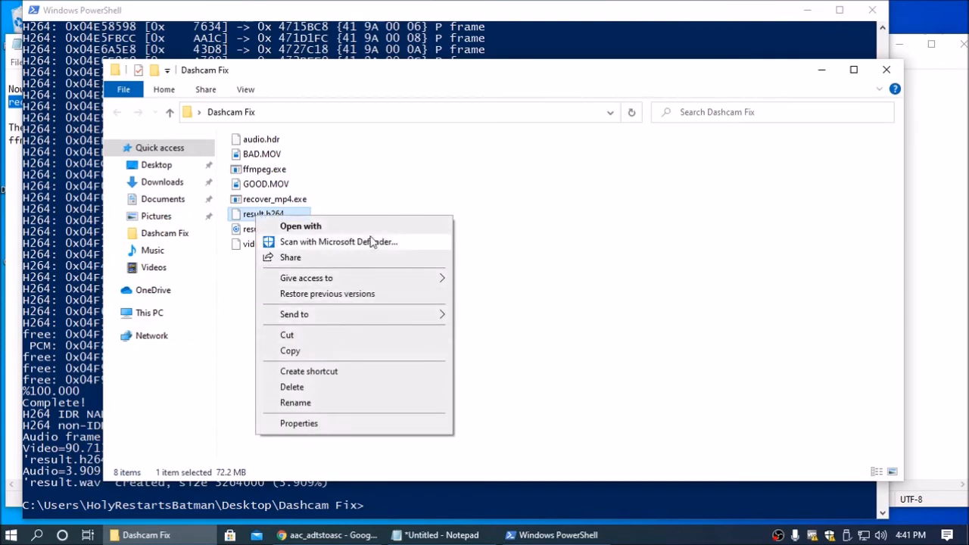
{"action": "left_click", "coordinate": [300, 226]}
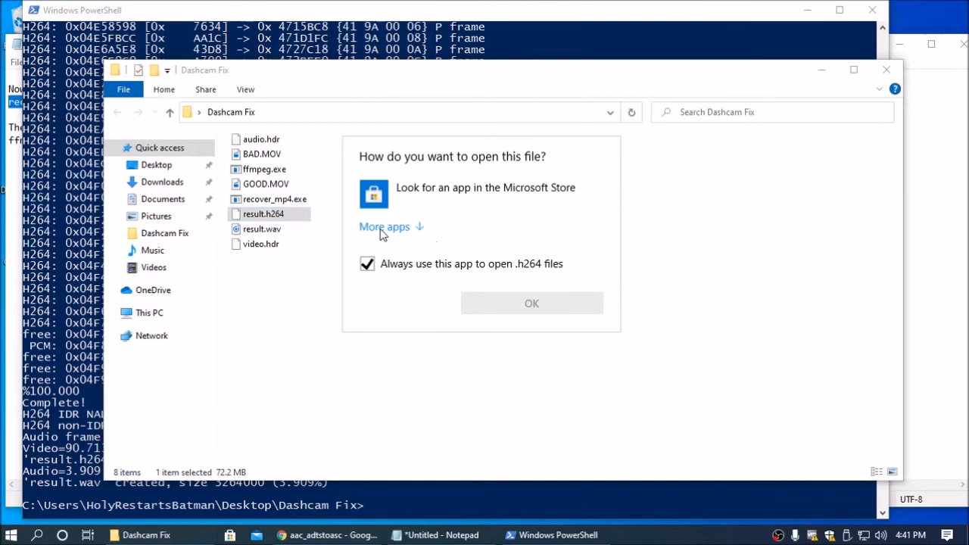
{"action": "left_click", "coordinate": [384, 226]}
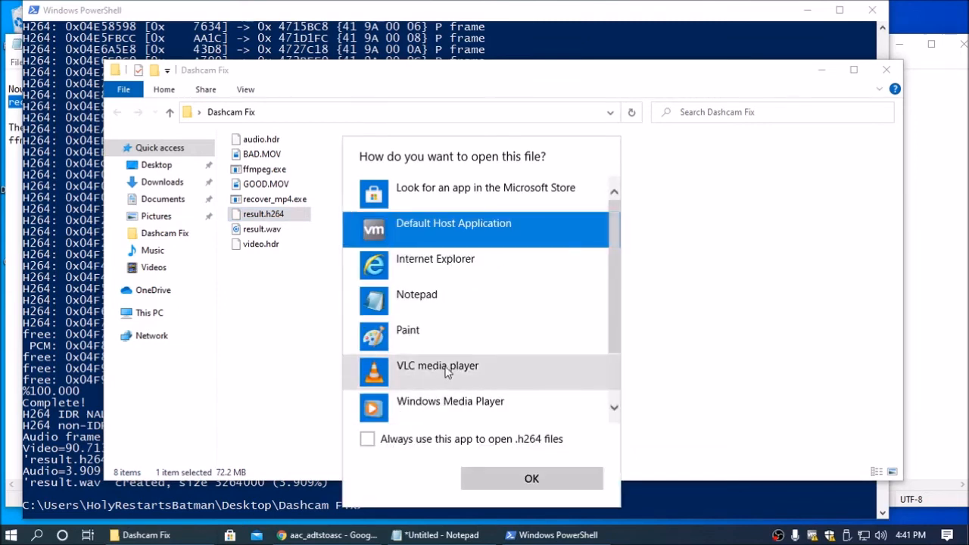
{"action": "mouse_move", "coordinate": [407, 336]}
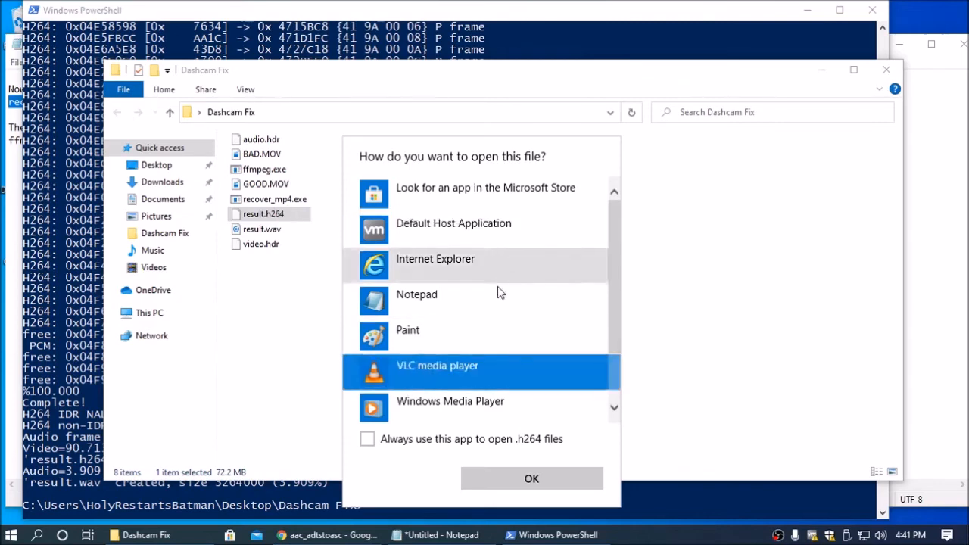
{"action": "left_click", "coordinate": [531, 478]}
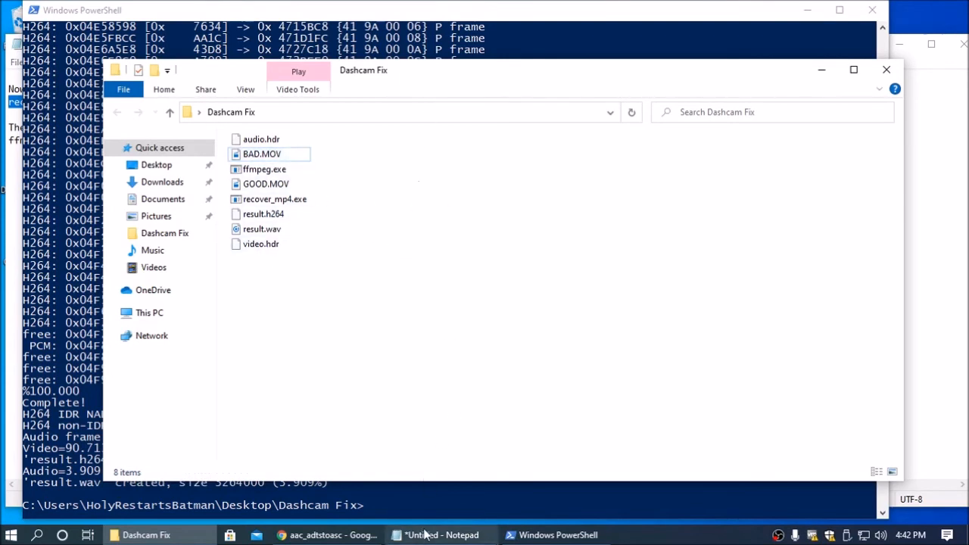
{"action": "left_click", "coordinate": [442, 535]}
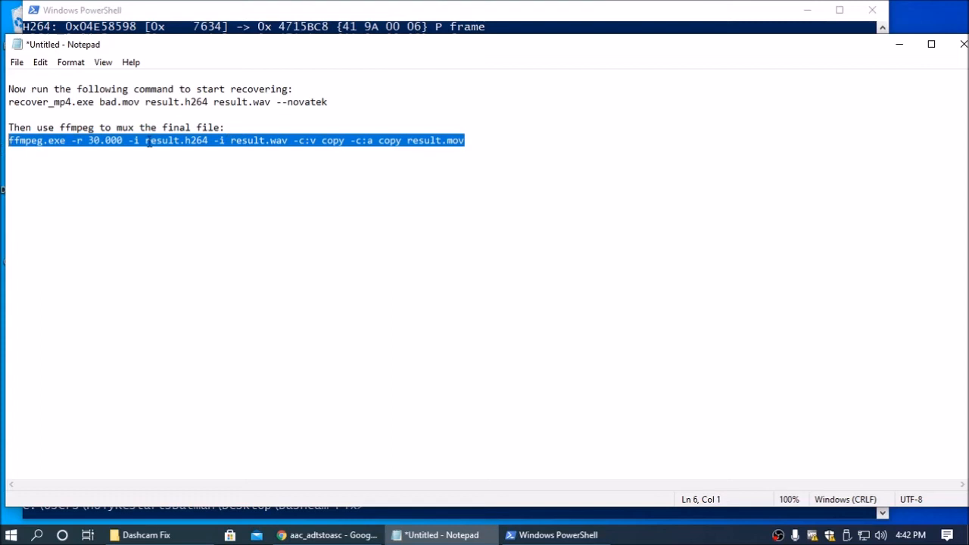
{"action": "mouse_move", "coordinate": [410, 149]}
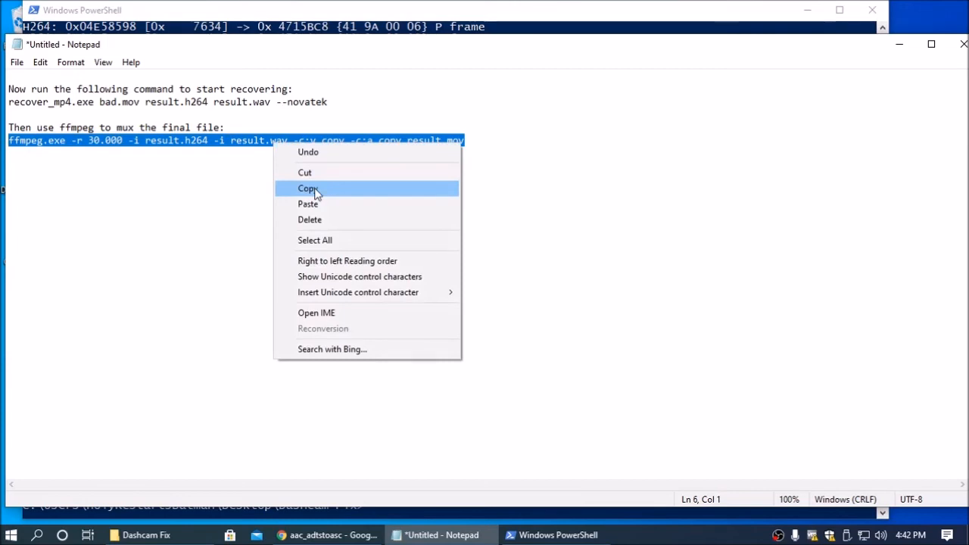
Copy the ffmpeg mux command line from the Notepad notes.
{"action": "left_click", "coordinate": [307, 188]}
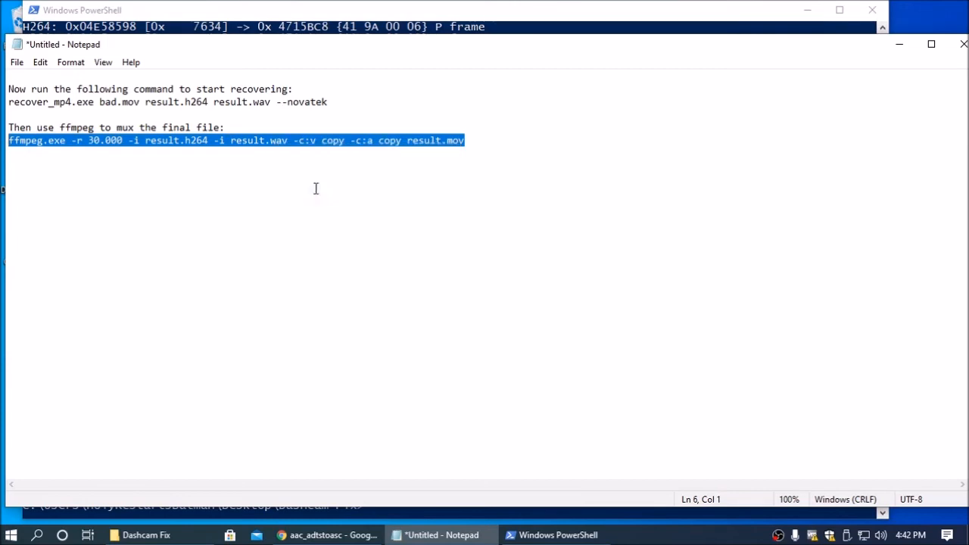
{"action": "mouse_move", "coordinate": [348, 13]}
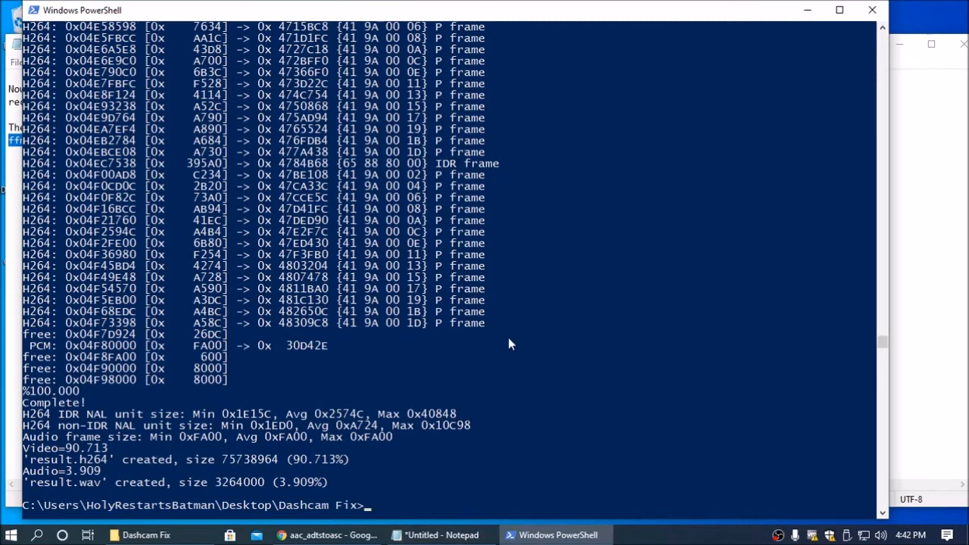
{"action": "mouse_move", "coordinate": [469, 482]}
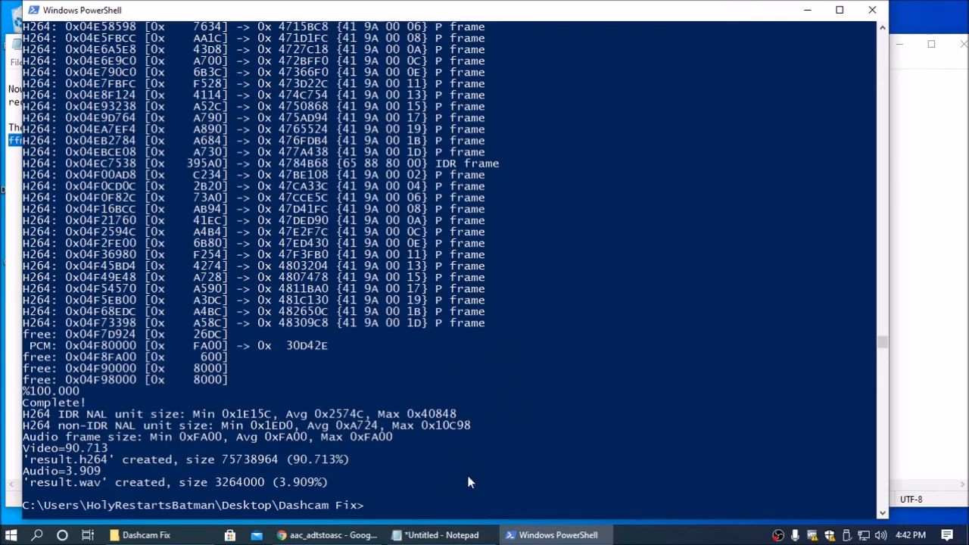
Run 'ffmpeg.exe -r 30.000 -i result.h264 -i result.wav -c:v copy -c:a copy result.mov'.
{"action": "type", "text": "ffmpeg.exe -r 30.000 -i result.h264 -i result.wav -c:v copy -c:a copy result.mov"}
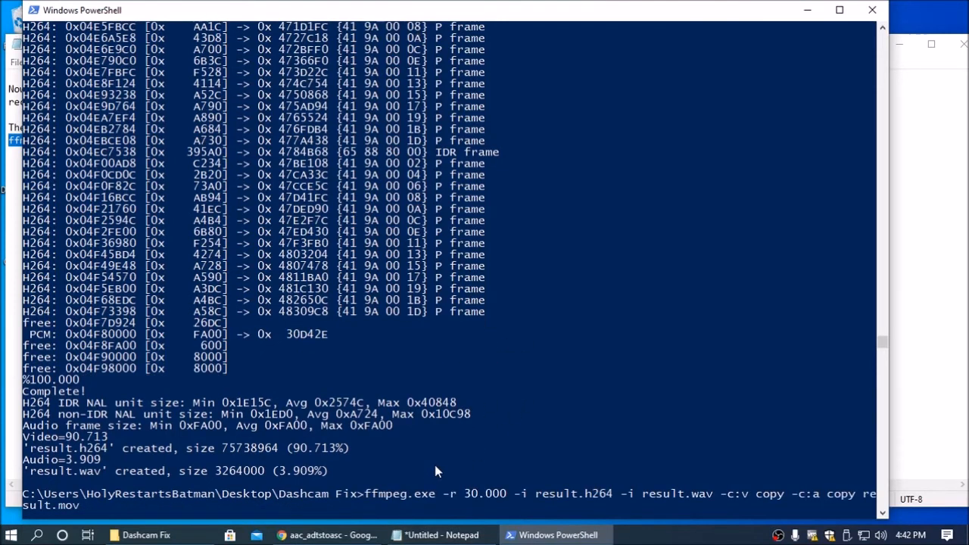
{"action": "mouse_move", "coordinate": [451, 403]}
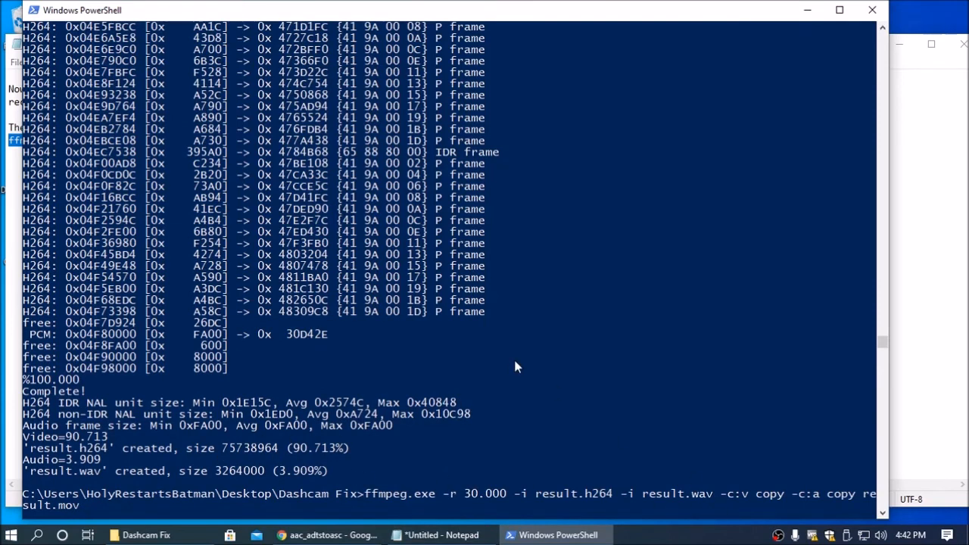
{"action": "key", "text": "enter"}
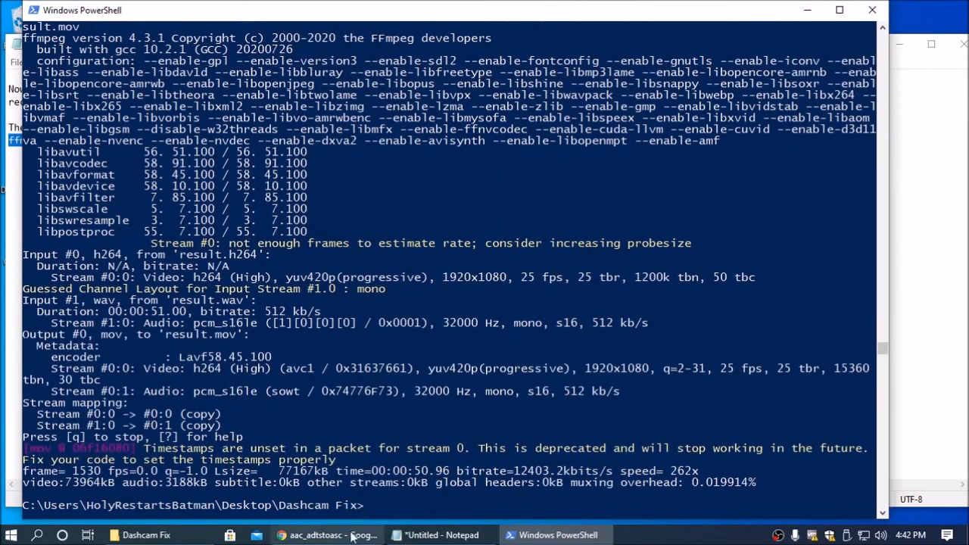
Play result.mov from the Dashcam Fix folder in Movies & TV, then close and reopen it.
{"action": "left_click", "coordinate": [146, 535]}
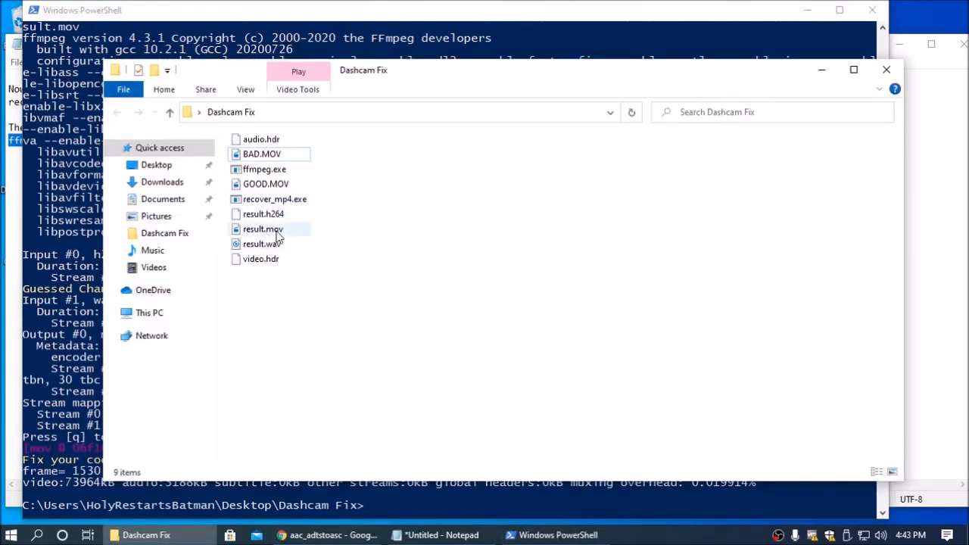
{"action": "left_click", "coordinate": [263, 228]}
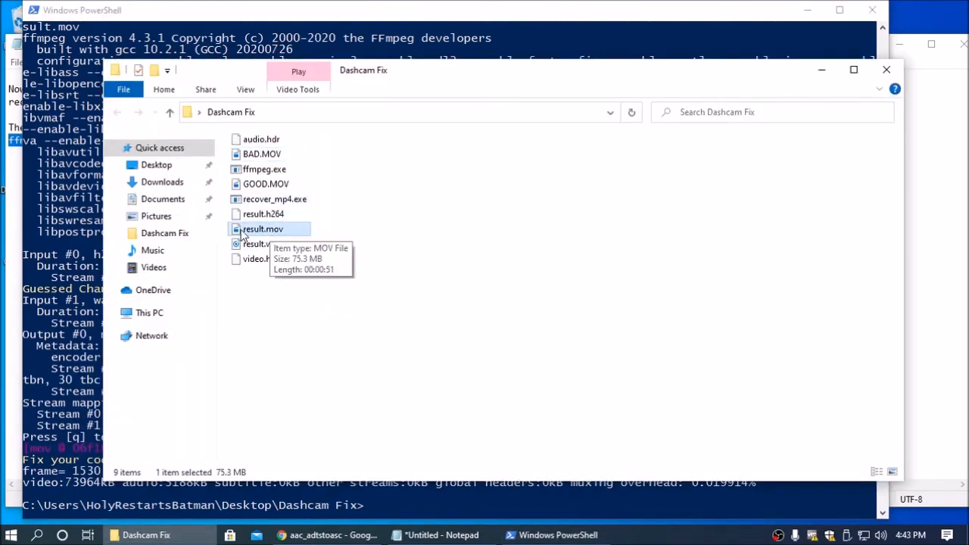
{"action": "mouse_move", "coordinate": [266, 234]}
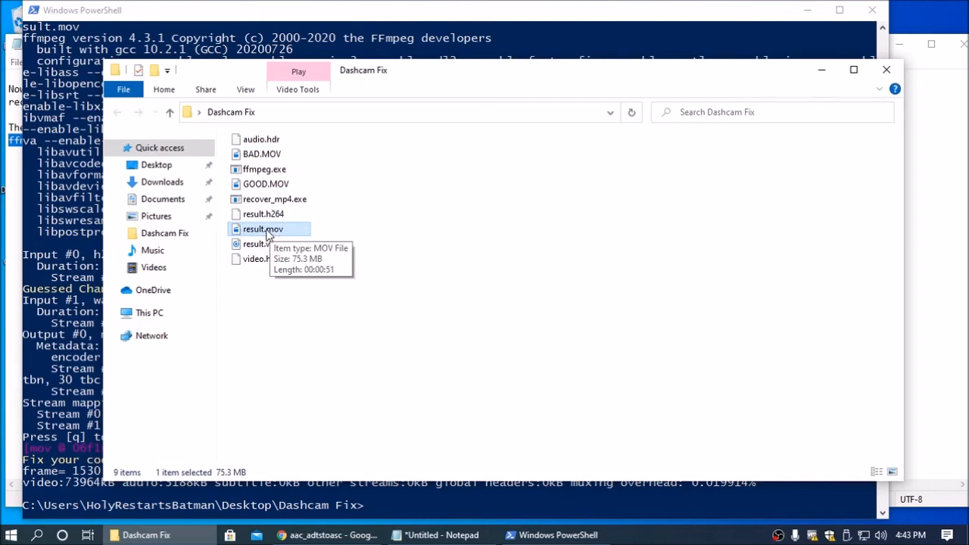
{"action": "double_click", "coordinate": [263, 229]}
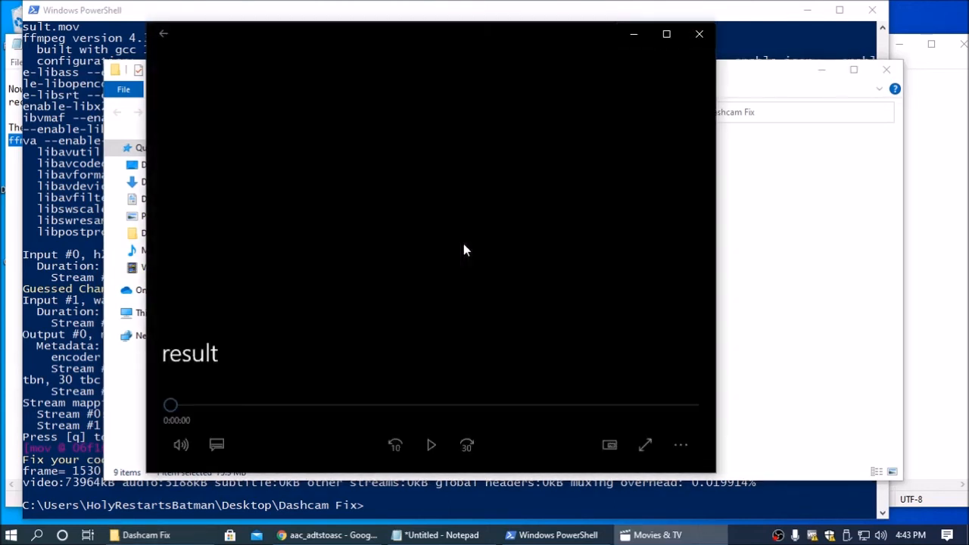
{"action": "left_click", "coordinate": [430, 444]}
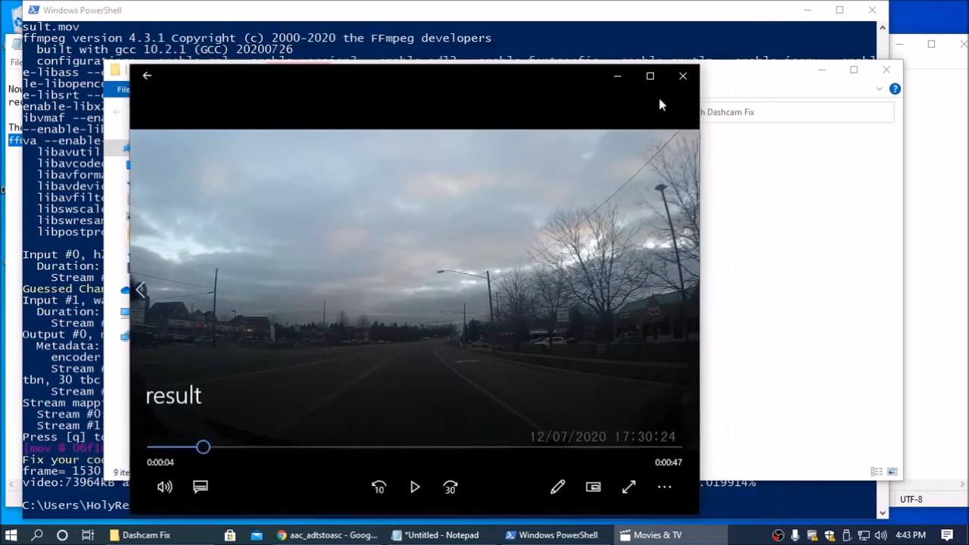
{"action": "left_click", "coordinate": [682, 76]}
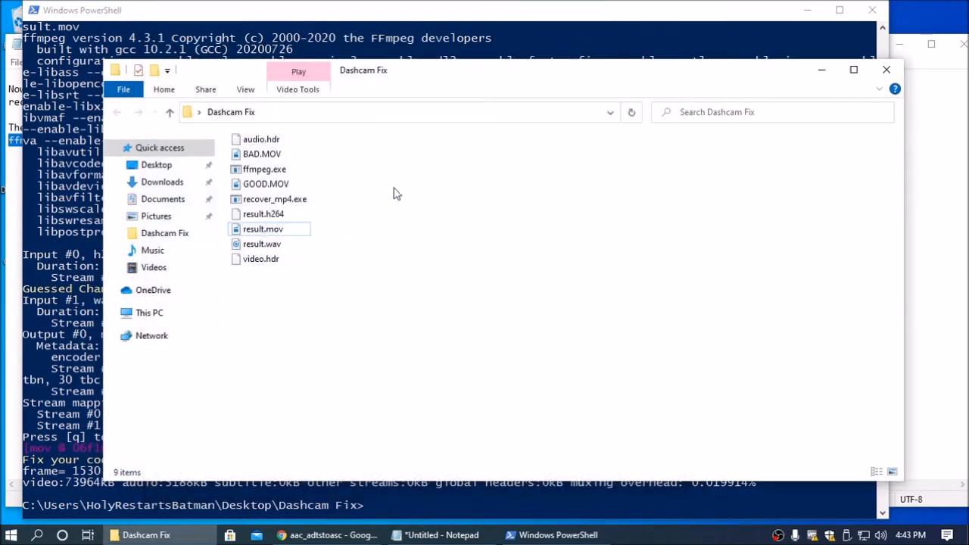
{"action": "mouse_move", "coordinate": [470, 214]}
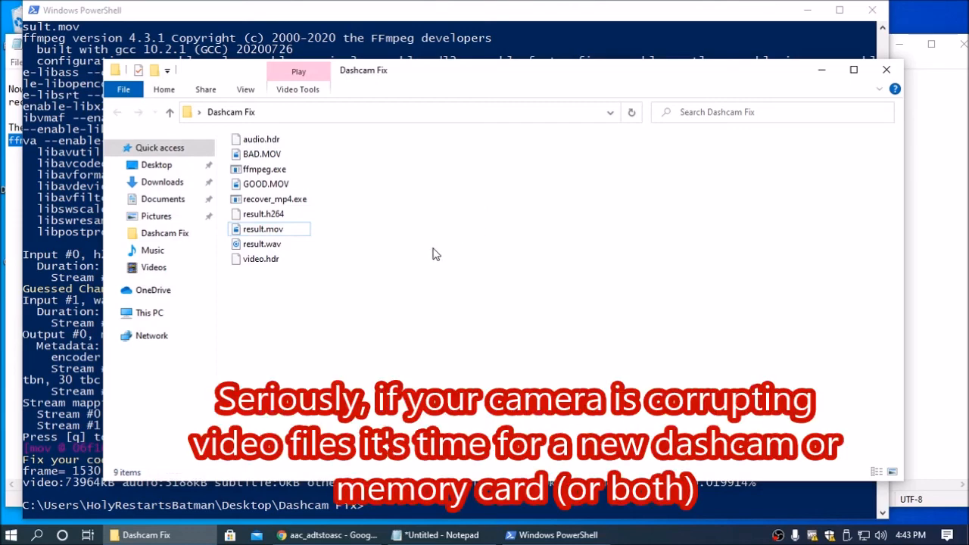
{"action": "mouse_move", "coordinate": [377, 59]}
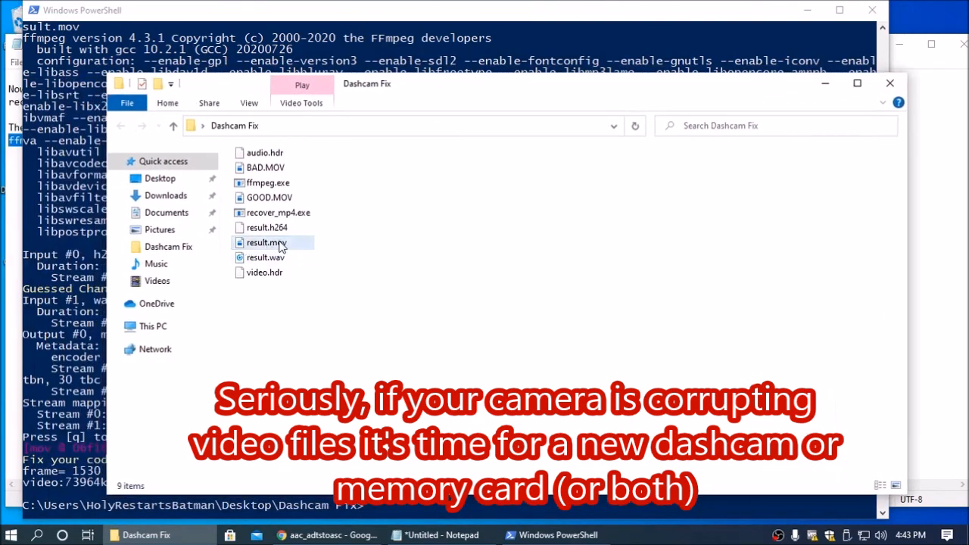
{"action": "double_click", "coordinate": [265, 242]}
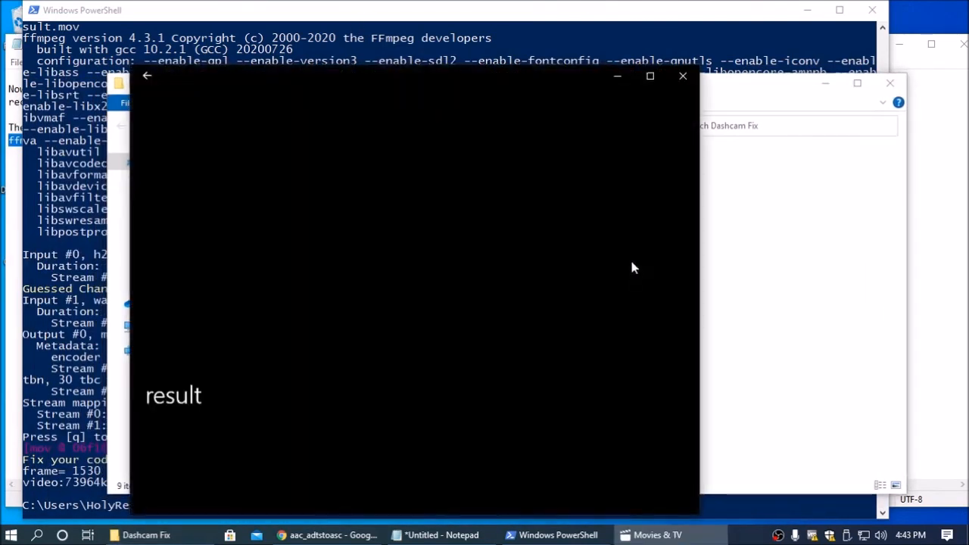